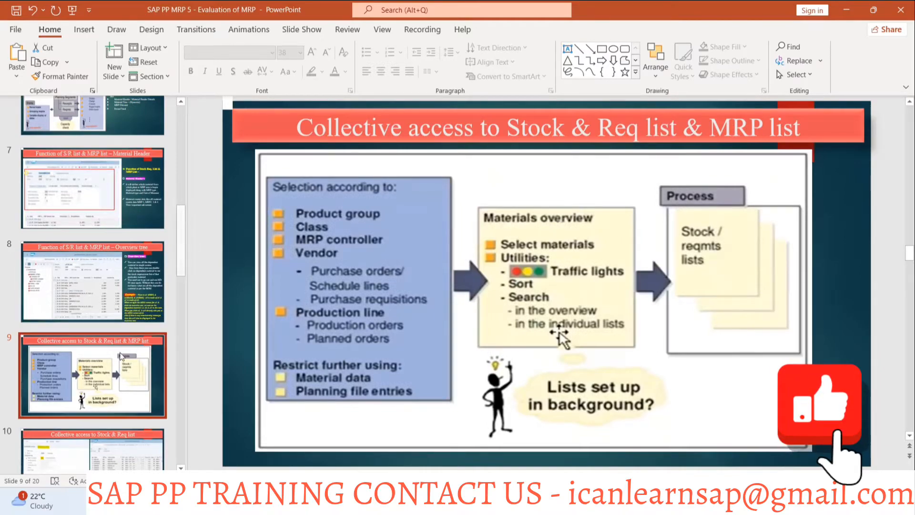
# Switch from PowerPoint to the SAP Stock/Requirements List window via the task switcher.
pyautogui.press('alt+tab')
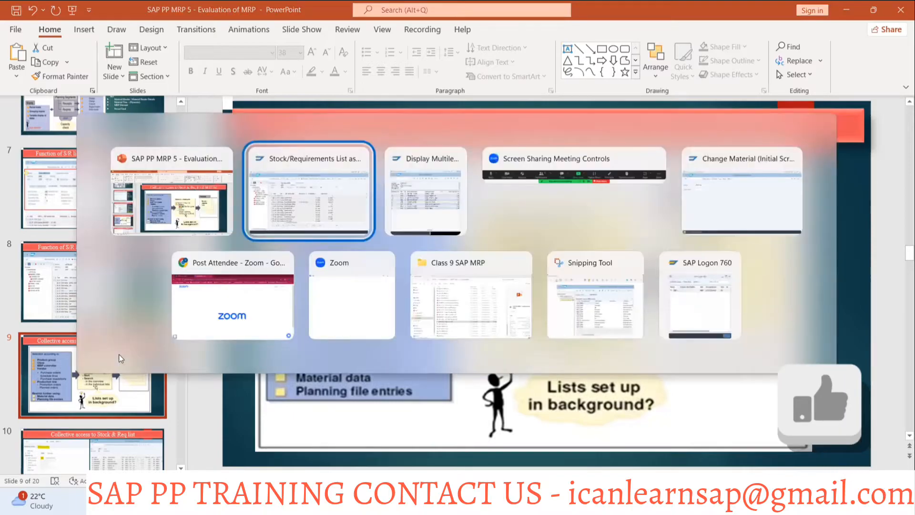
pyautogui.click(309, 190)
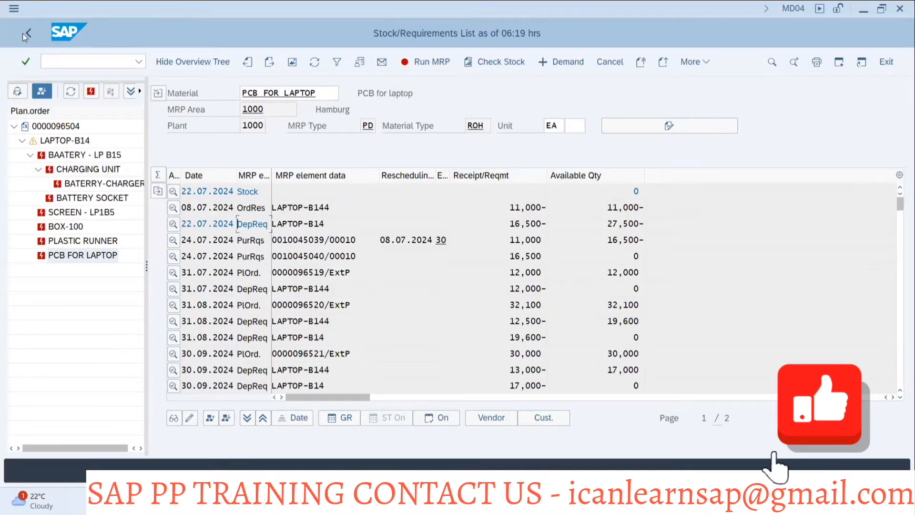
# Load material LAPTOP-B14 for plant 1000 on the MD04 initial screen from the field history.
pyautogui.click(26, 35)
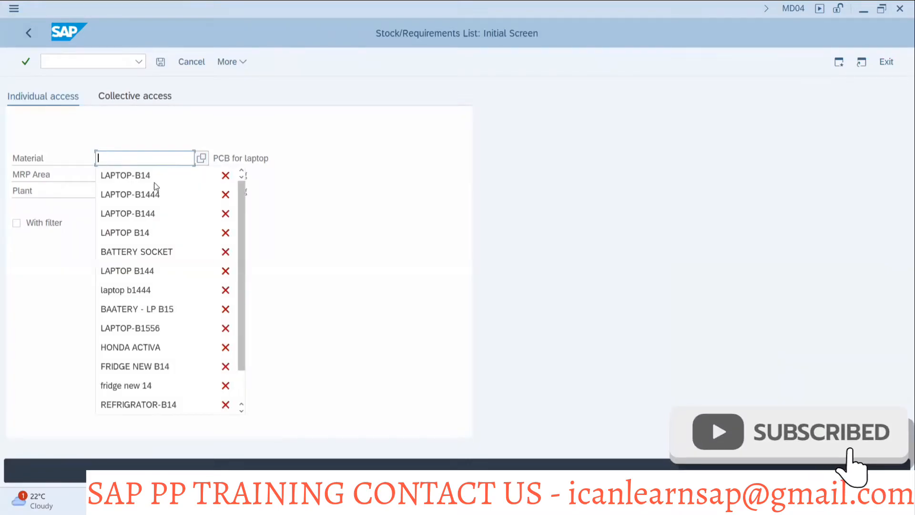
pyautogui.click(125, 176)
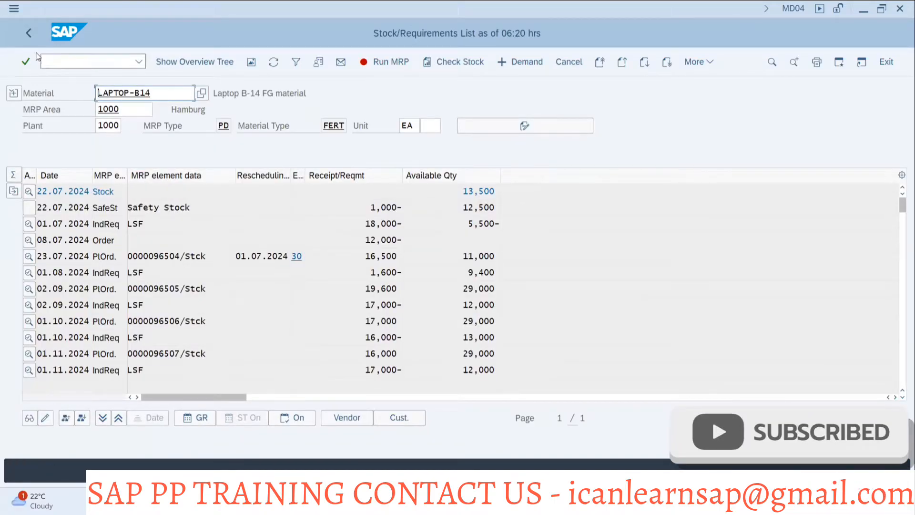
pyautogui.click(29, 32)
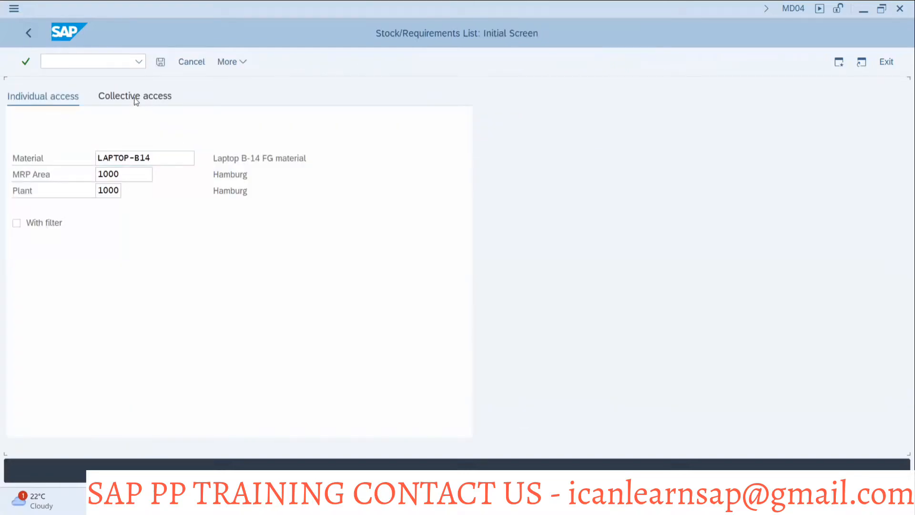
pyautogui.click(134, 95)
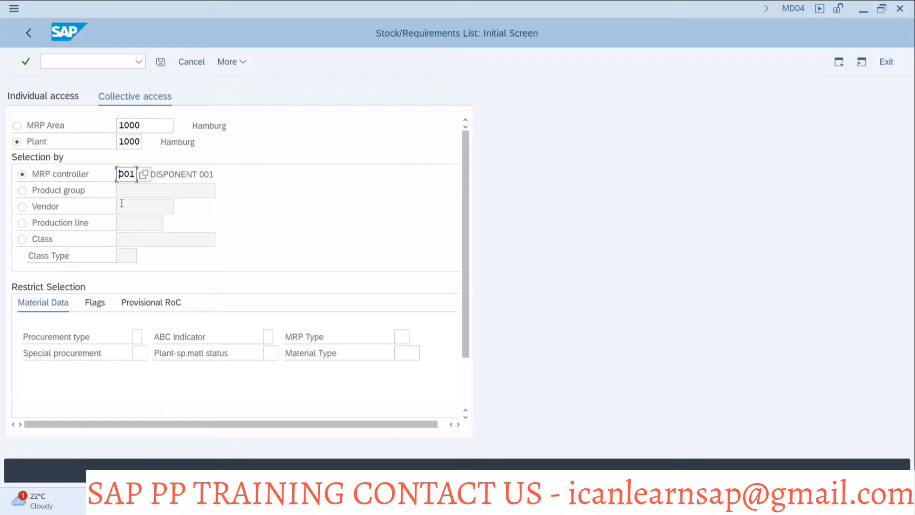
pyautogui.moveTo(106, 154)
pyautogui.write('md')
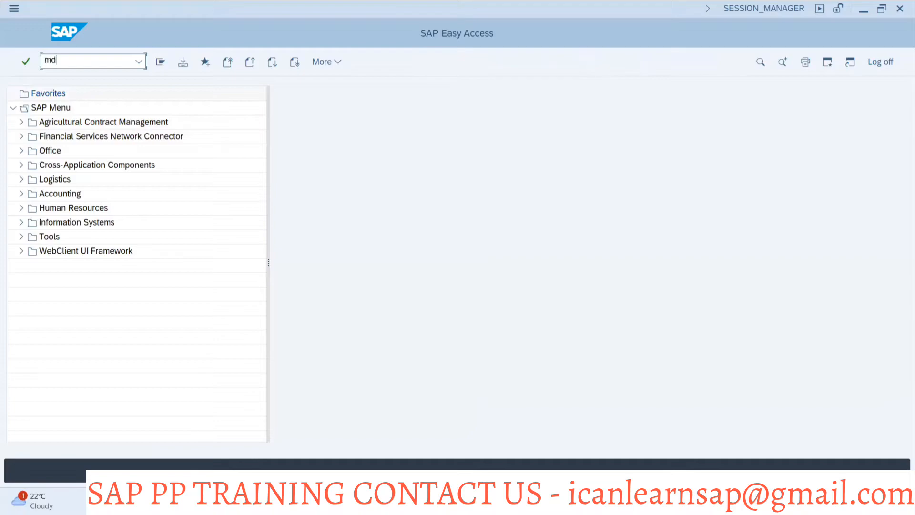
pyautogui.press('Enter')
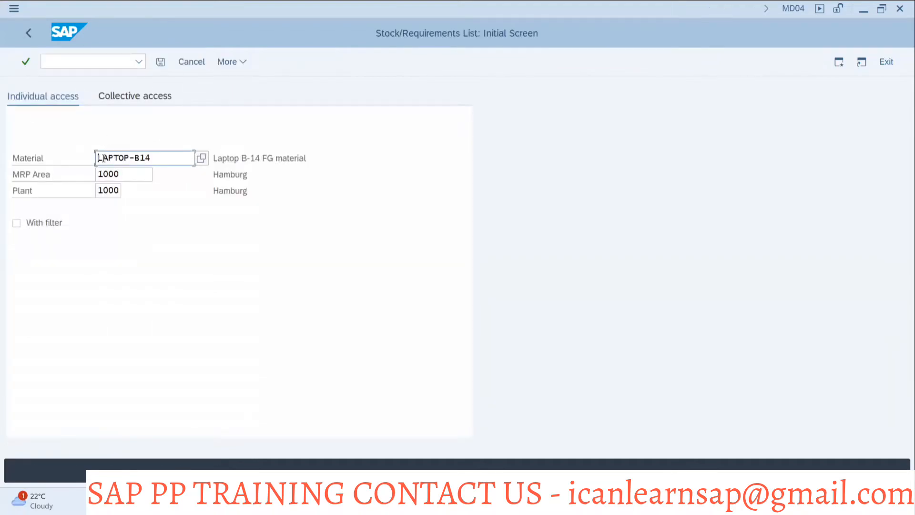
pyautogui.moveTo(143, 158)
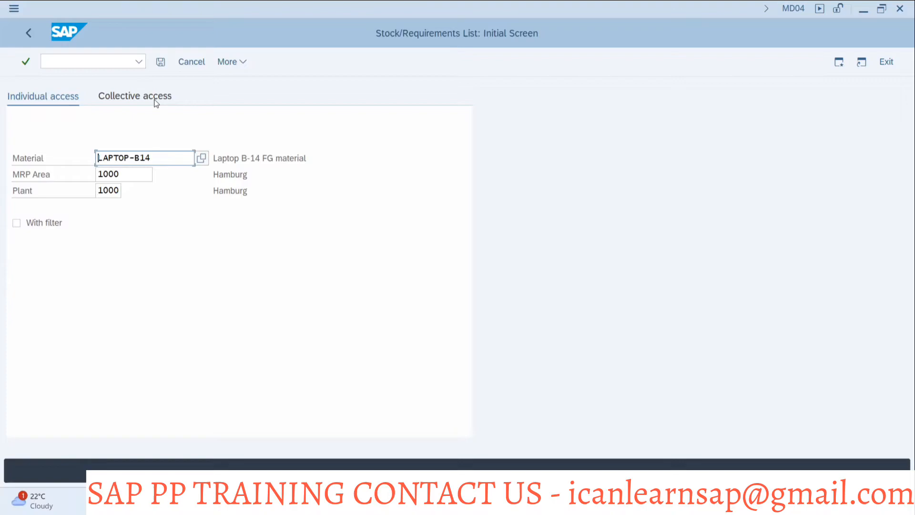
# Review the Product group and Production line criteria in Collective access, returning to MRP controller.
pyautogui.click(135, 96)
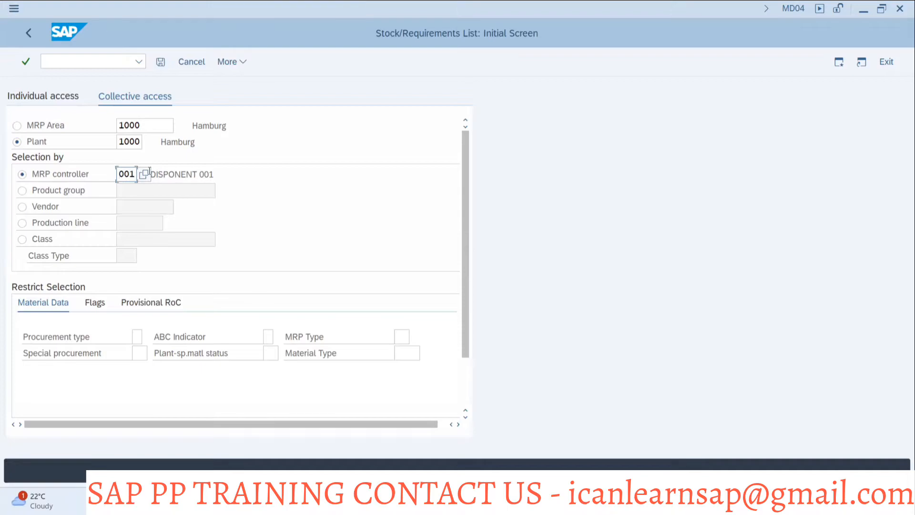
pyautogui.moveTo(70, 145)
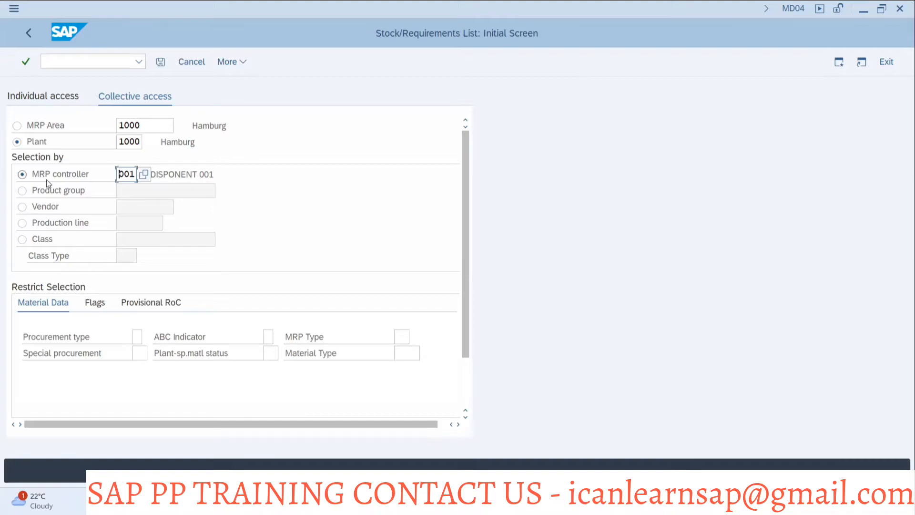
pyautogui.click(22, 190)
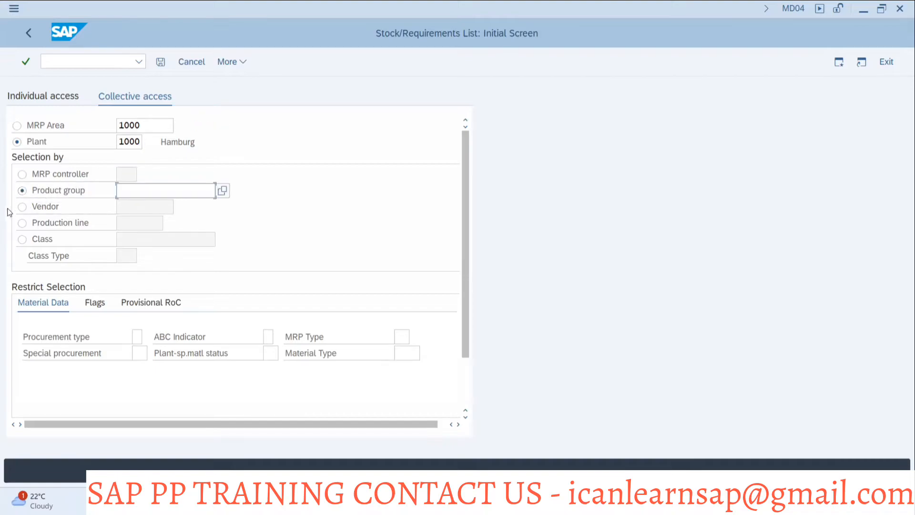
pyautogui.click(22, 206)
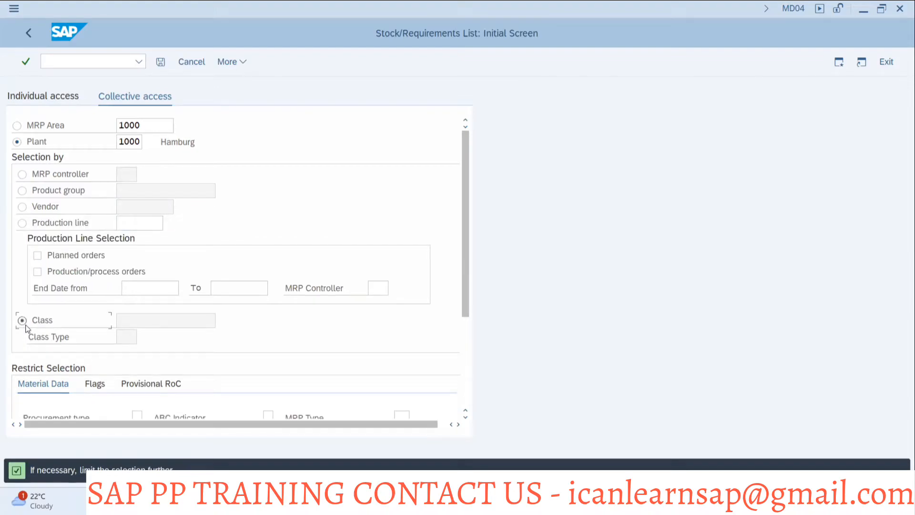
pyautogui.click(22, 174)
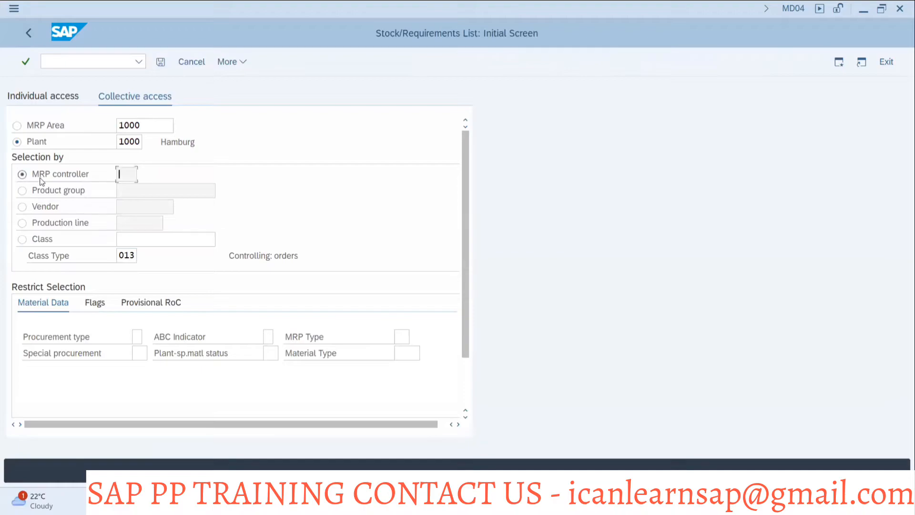
# Enter MRP controller 001 for plant 1000 and confirm it.
pyautogui.write('001')
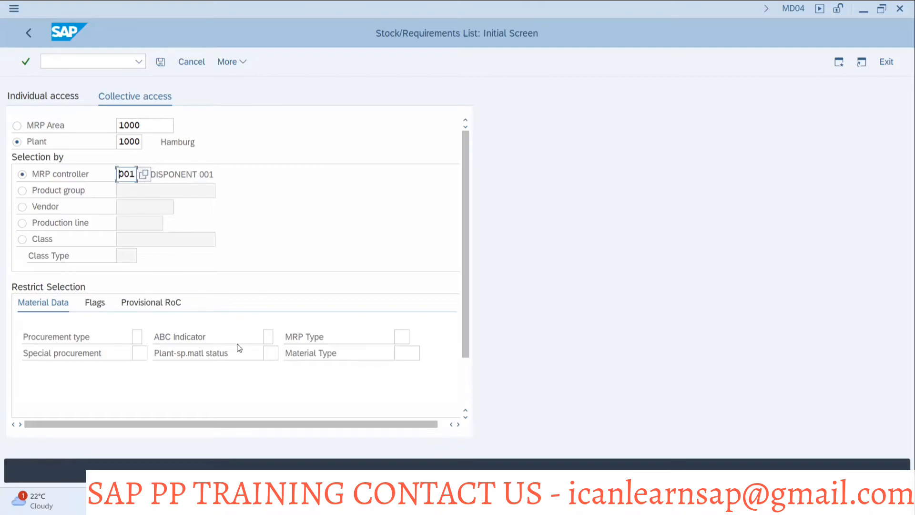
pyautogui.press('alt+tab')
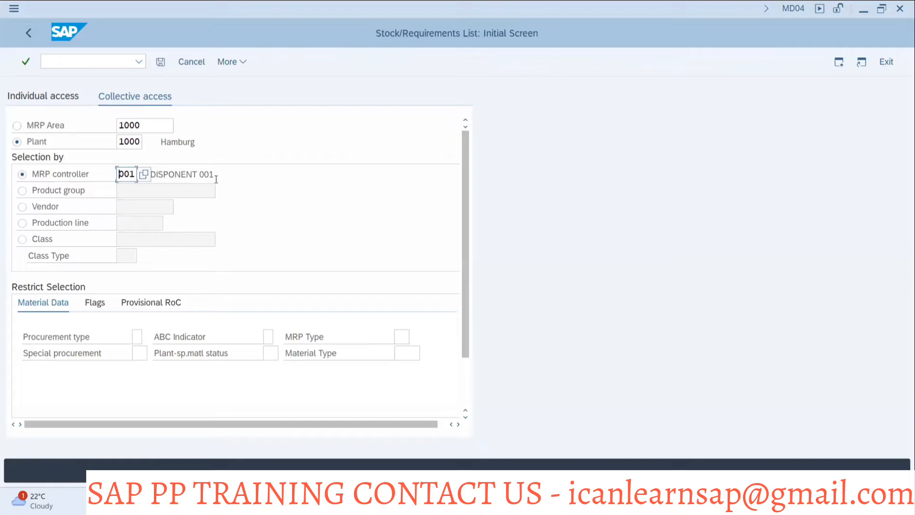
pyautogui.moveTo(250, 252)
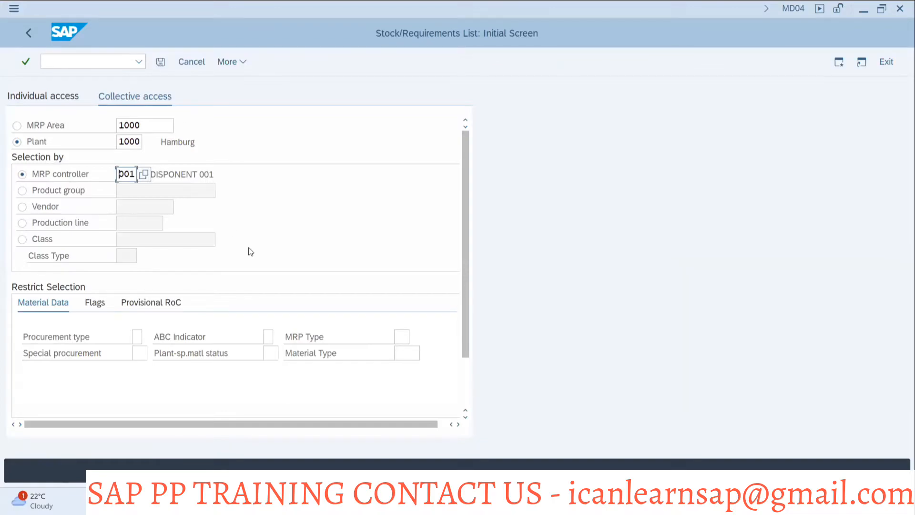
pyautogui.moveTo(247, 225)
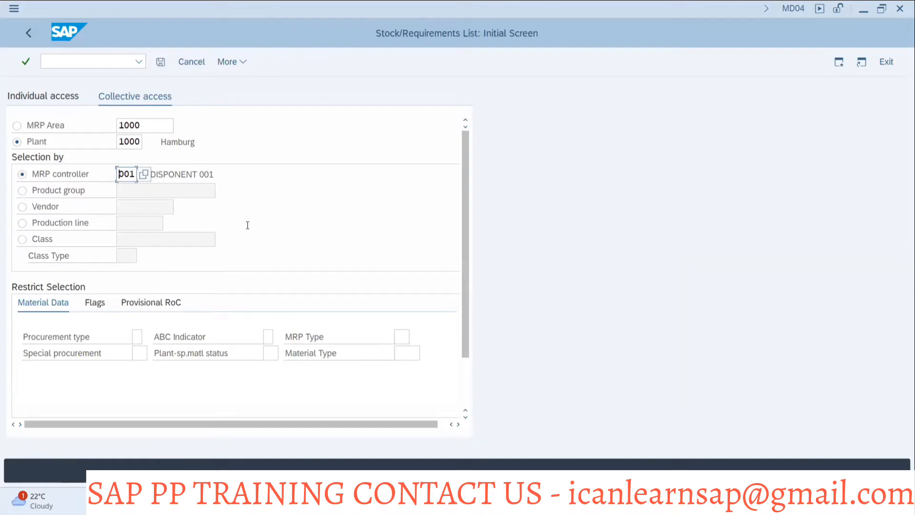
# Execute the selection for controller 001 and set up lists beforehand for the 1161 materials.
pyautogui.click(26, 61)
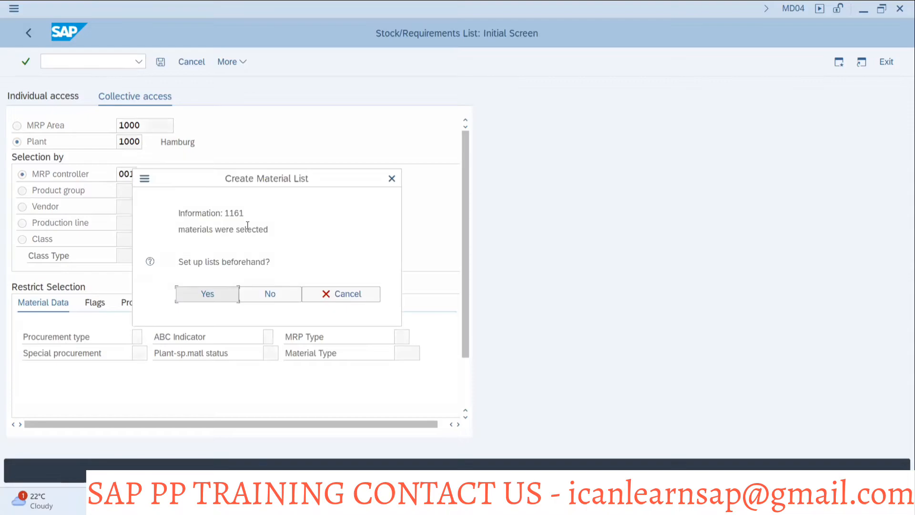
pyautogui.moveTo(205, 296)
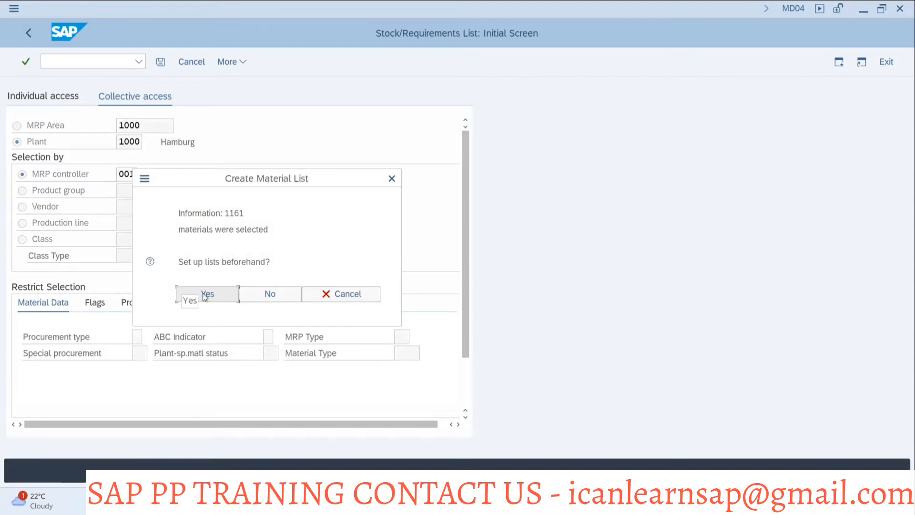
pyautogui.click(206, 294)
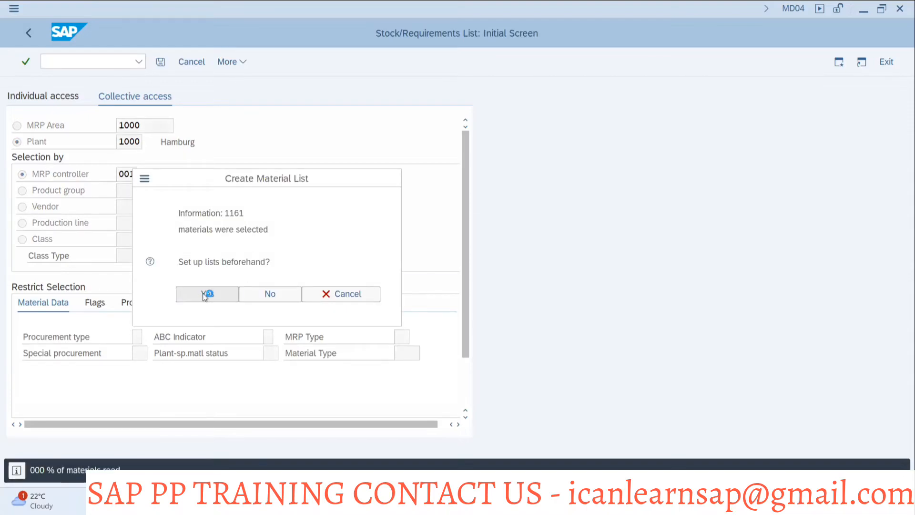
pyautogui.click(207, 294)
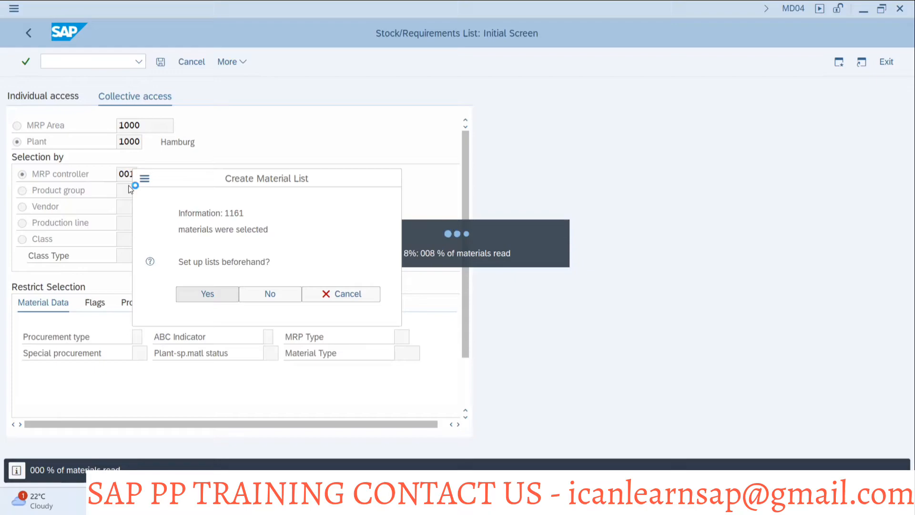
pyautogui.moveTo(256, 159)
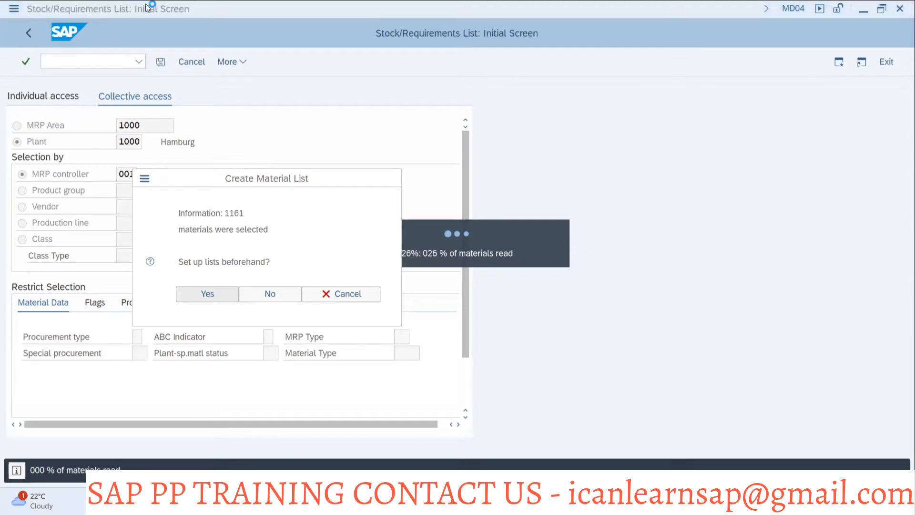
pyautogui.moveTo(512, 304)
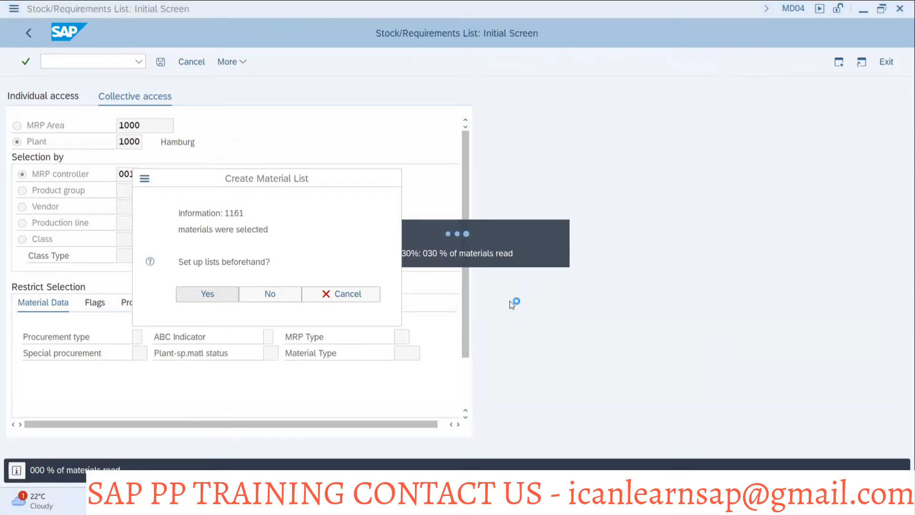
pyautogui.moveTo(202, 233)
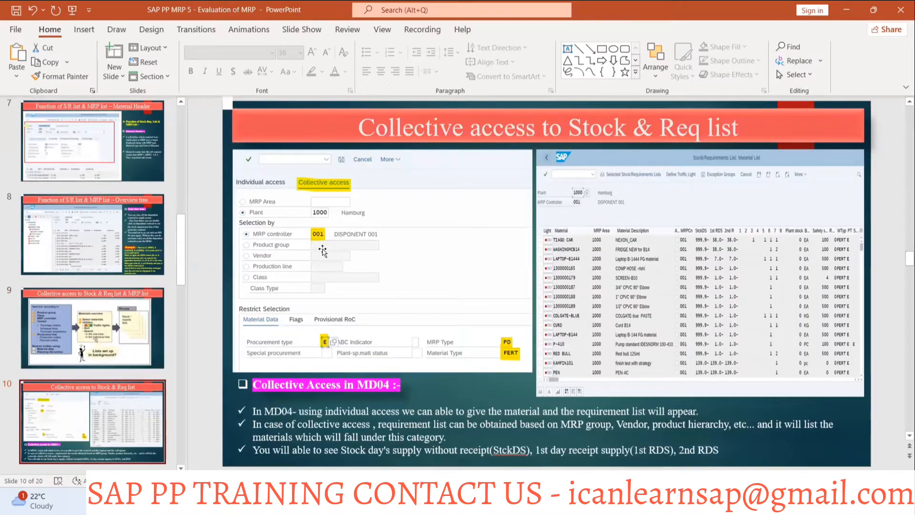
pyautogui.moveTo(370, 342)
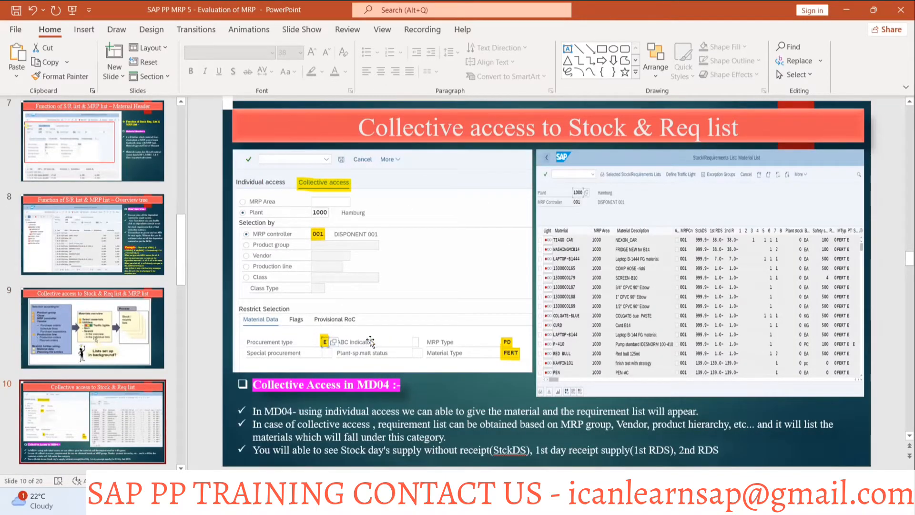
pyautogui.moveTo(529, 346)
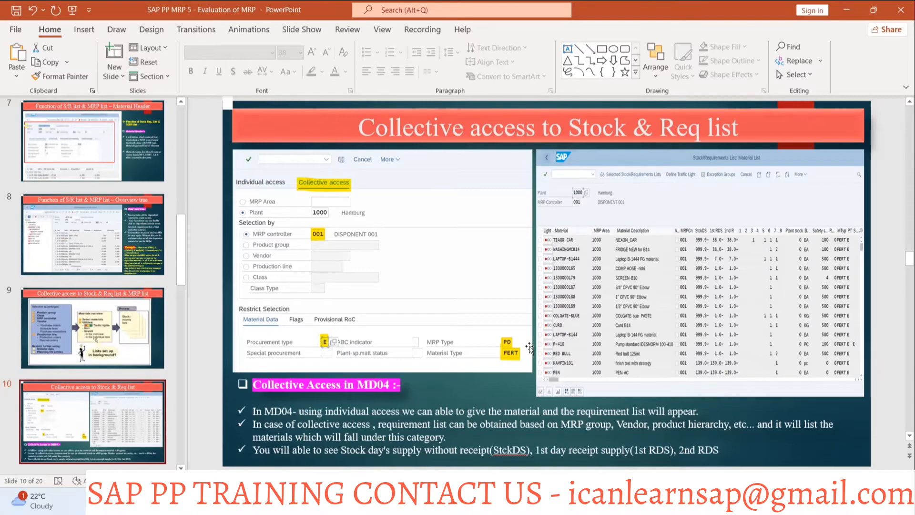
pyautogui.moveTo(507, 346)
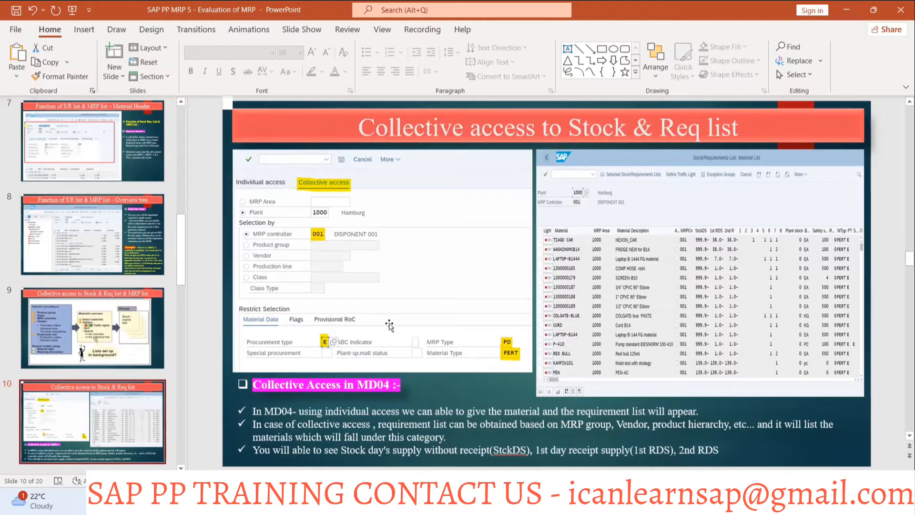
# Switch back from the PowerPoint slide to the SAP session.
pyautogui.press('alt+tab')
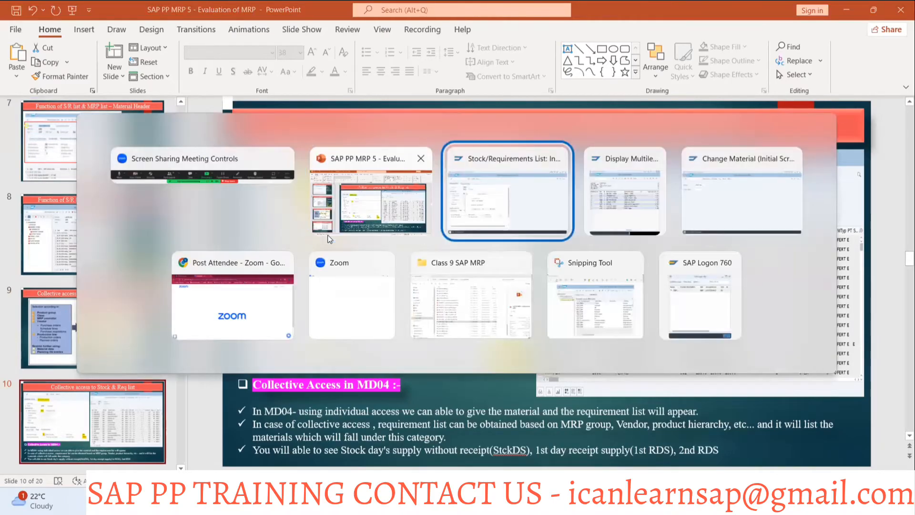
# Bring the SAP window forward and build the material list of 1,161 materials in advance.
pyautogui.click(507, 191)
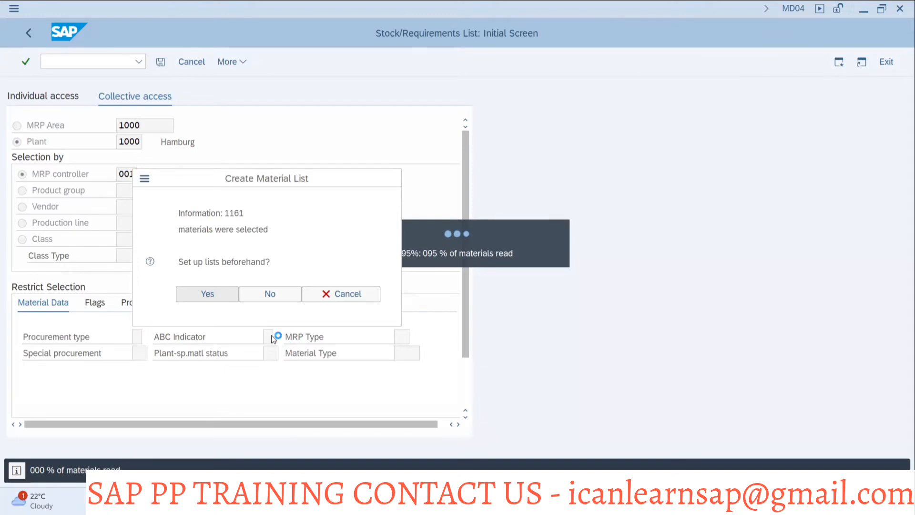
pyautogui.moveTo(414, 349)
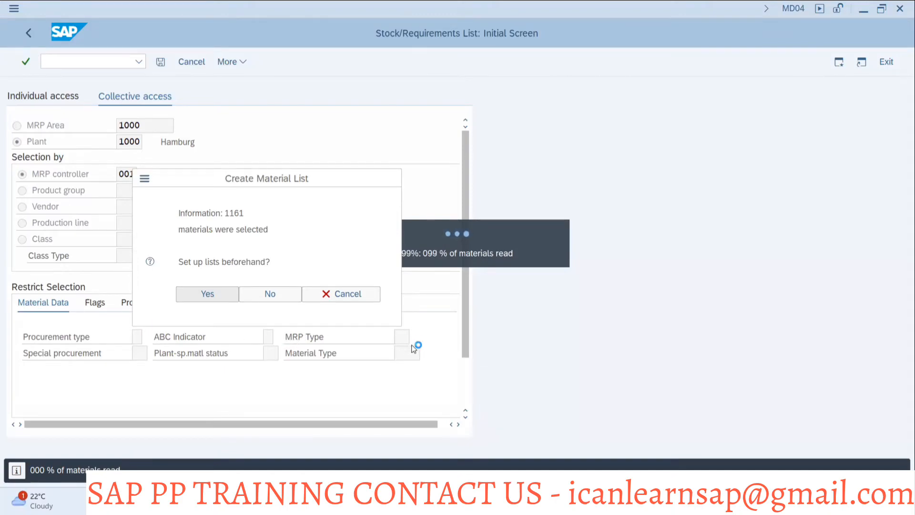
pyautogui.click(270, 294)
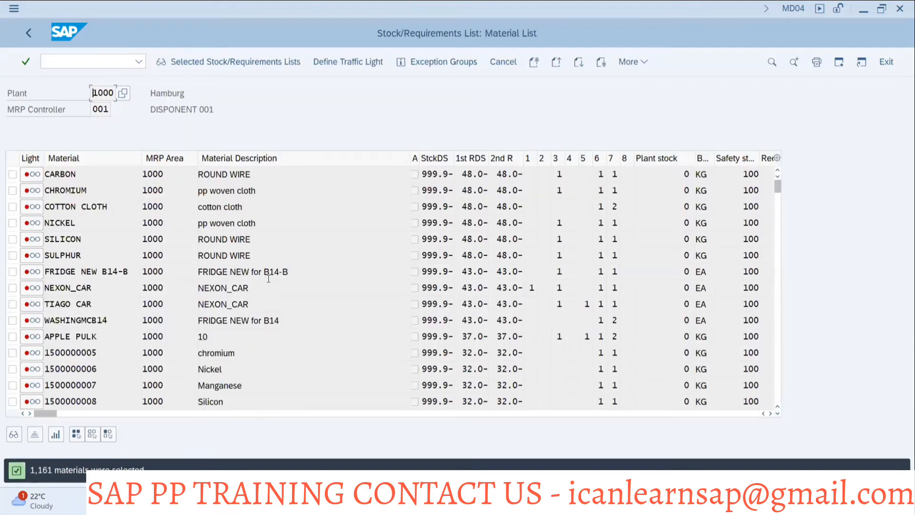
pyautogui.moveTo(118, 219)
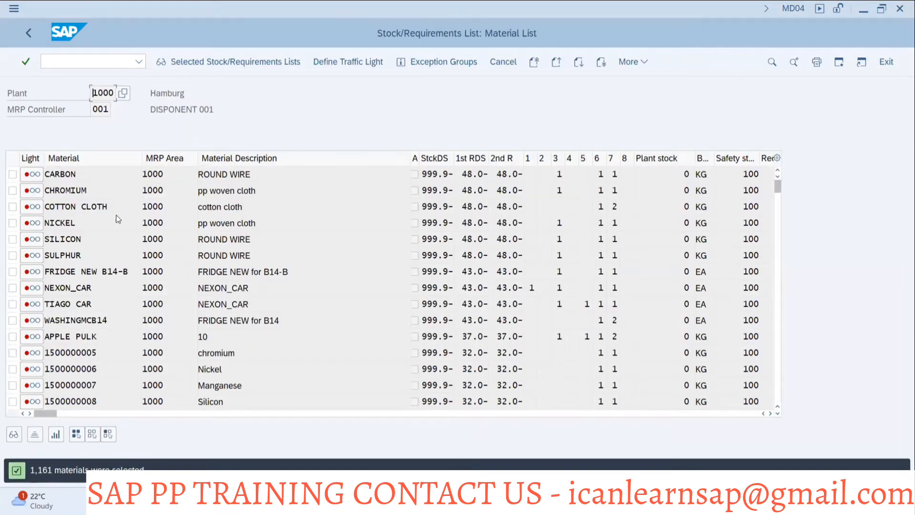
pyautogui.moveTo(407, 168)
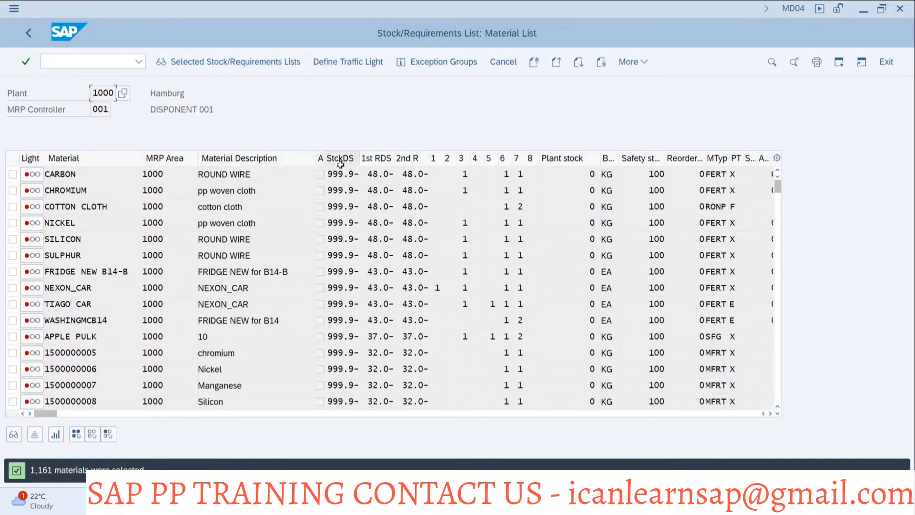
pyautogui.moveTo(347, 158)
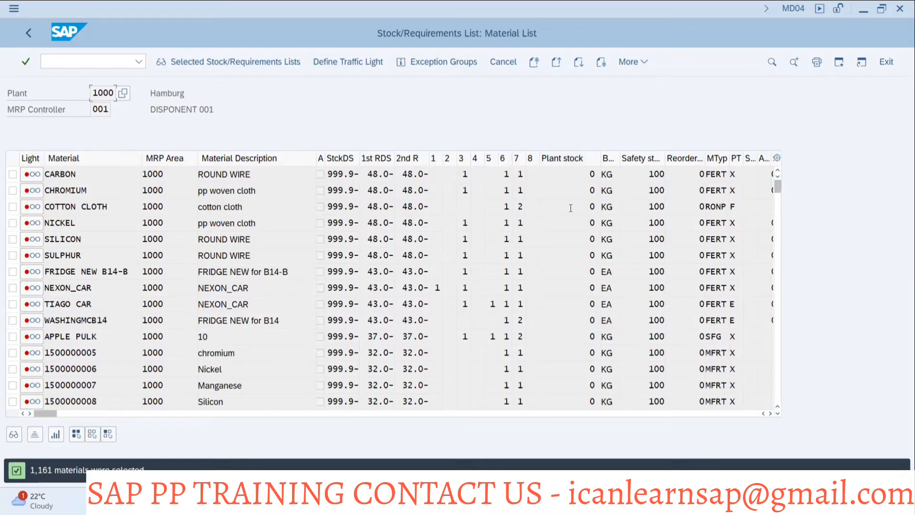
pyautogui.moveTo(687, 158)
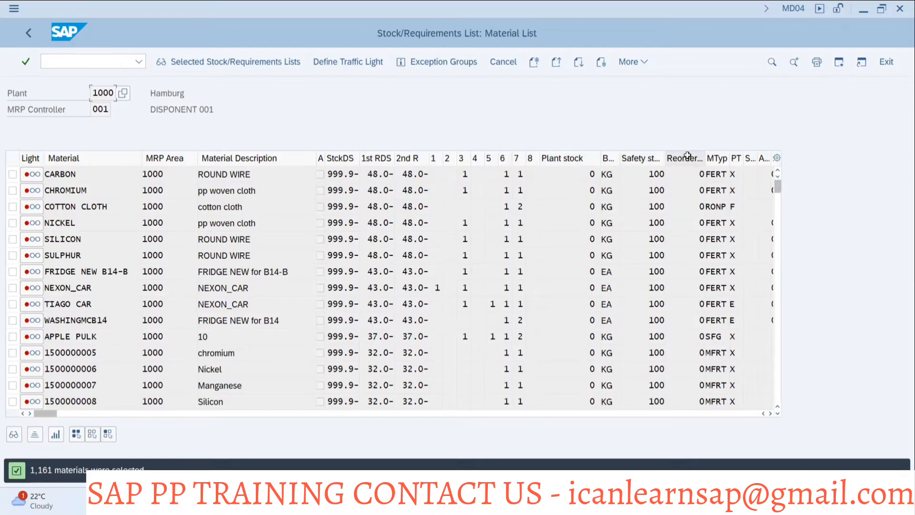
pyautogui.moveTo(717, 159)
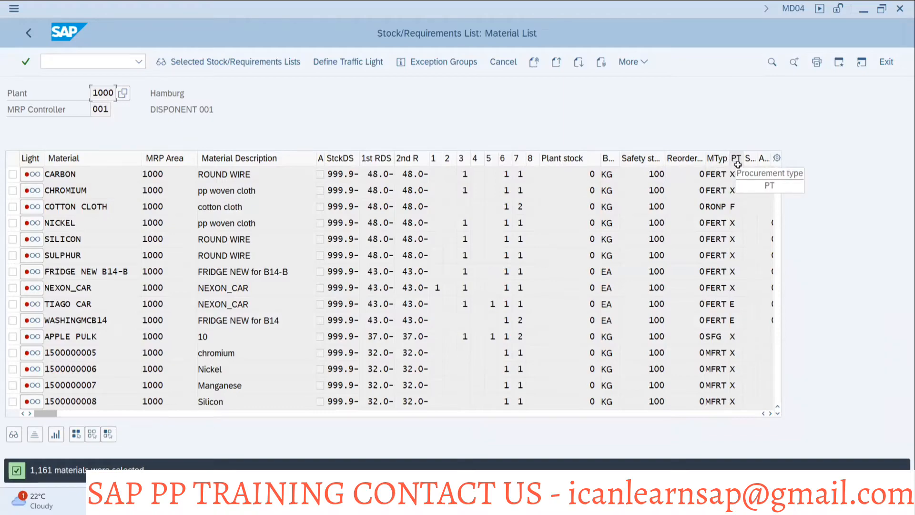
pyautogui.moveTo(741, 173)
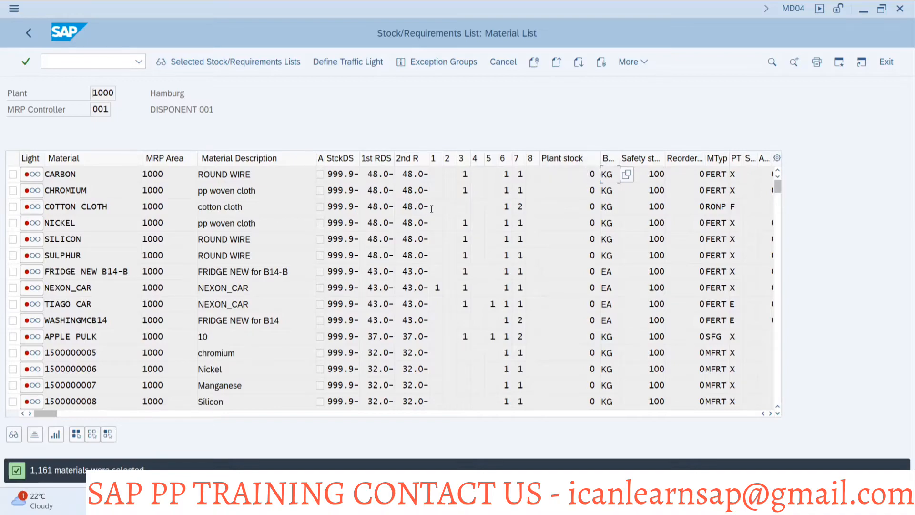
pyautogui.moveTo(100, 319)
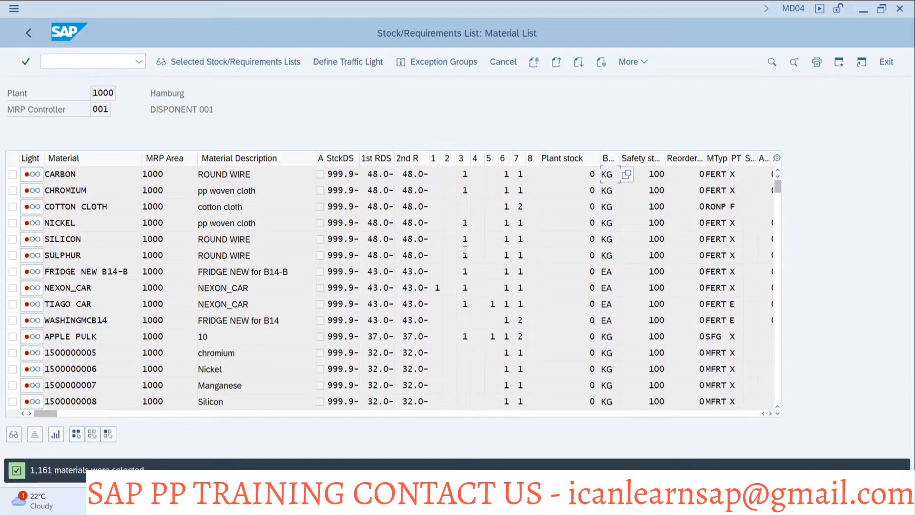
pyautogui.moveTo(145, 206)
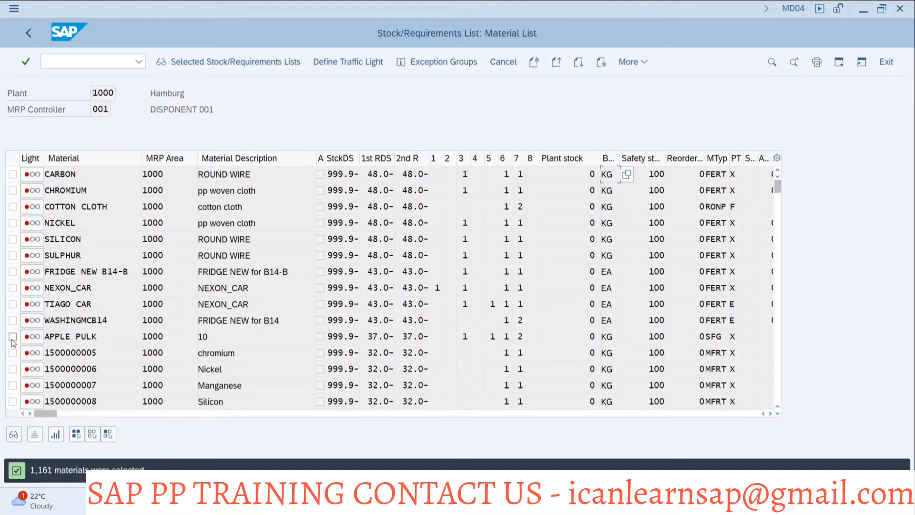
# Mark APPLE PULK and review its stock/requirements list with the RED BULL entries.
pyautogui.click(13, 336)
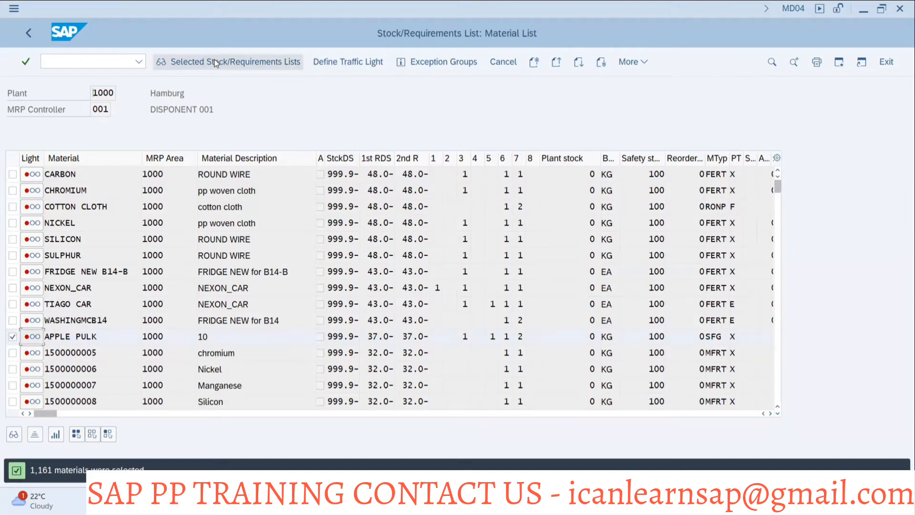
pyautogui.moveTo(198, 67)
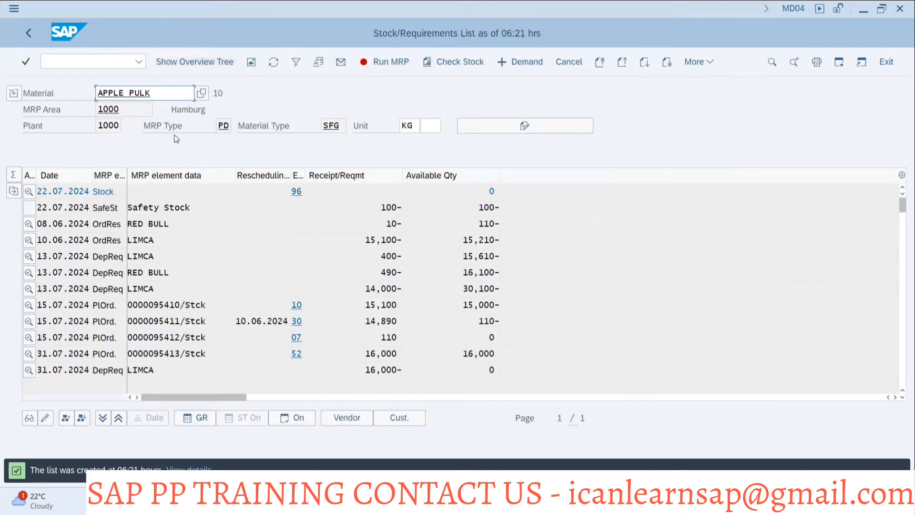
pyautogui.moveTo(103, 168)
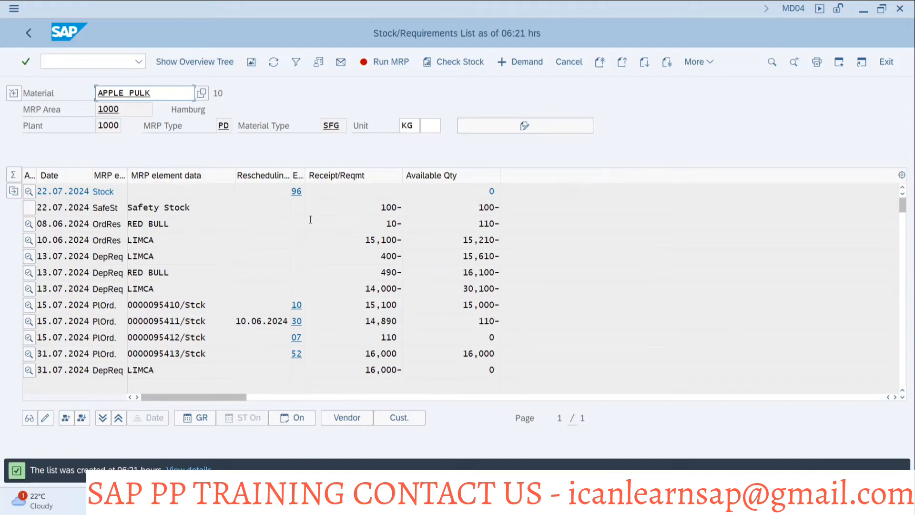
pyautogui.moveTo(138, 109)
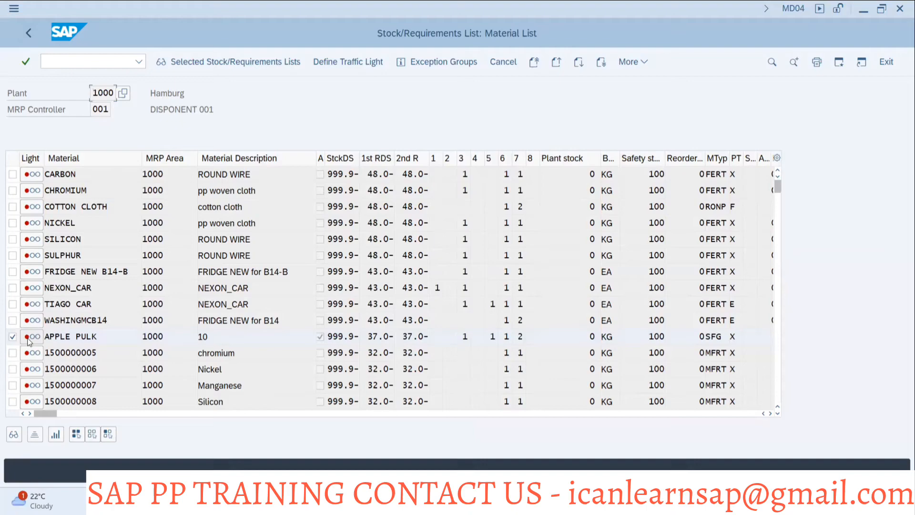
pyautogui.click(12, 335)
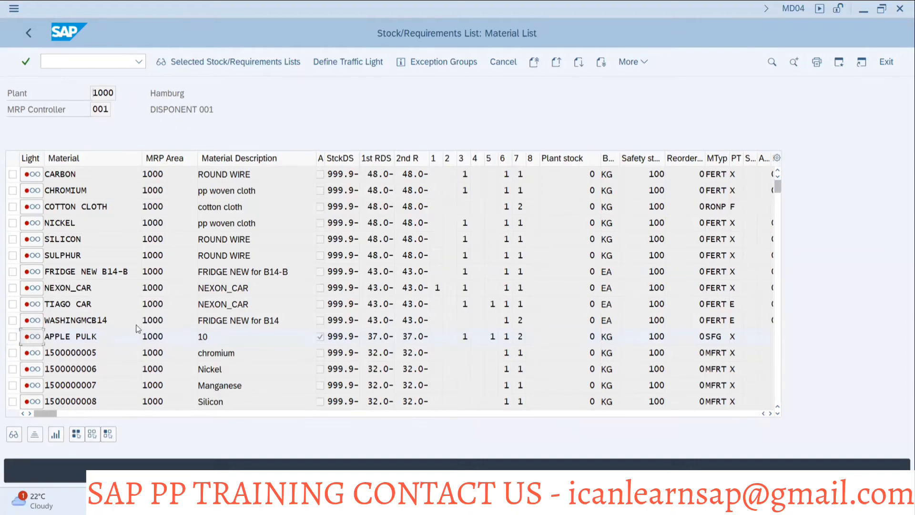
# Review BATTERY CHARGER 10's stock/requirements list and return to the material list.
pyautogui.scroll(-3)
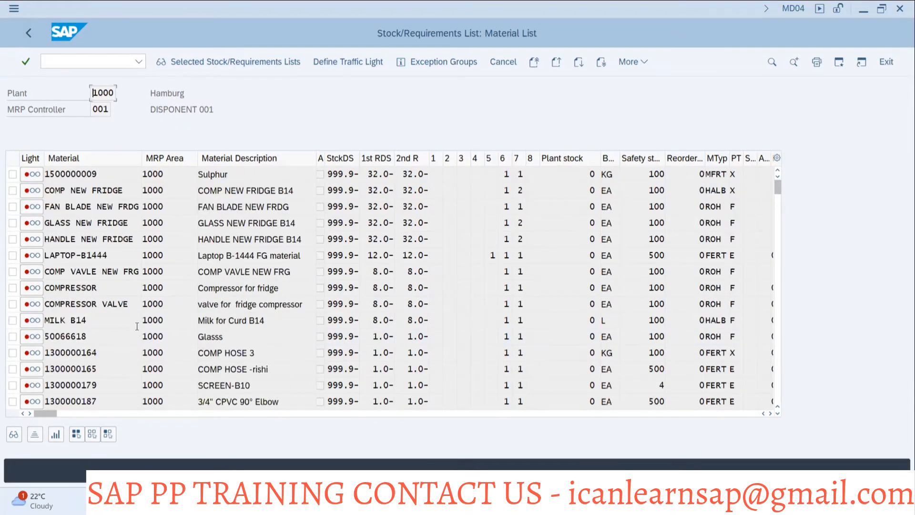
pyautogui.scroll(-3)
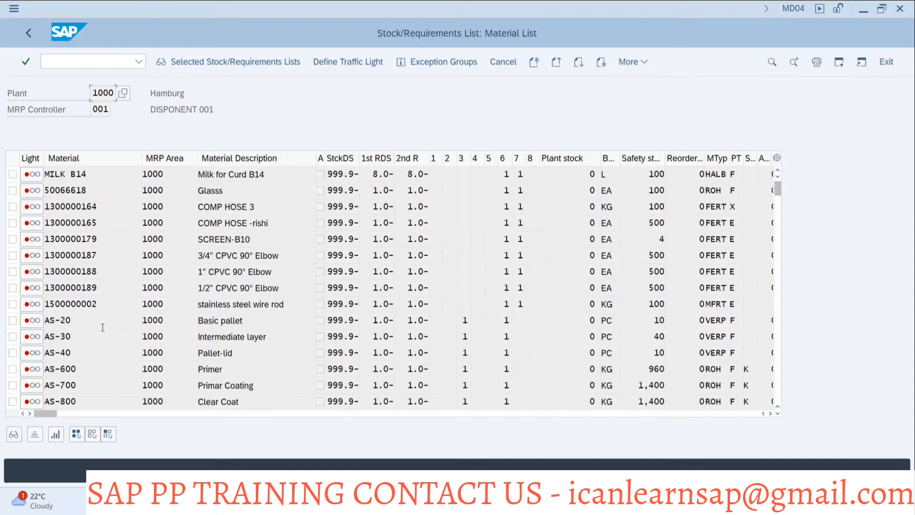
pyautogui.scroll(-3)
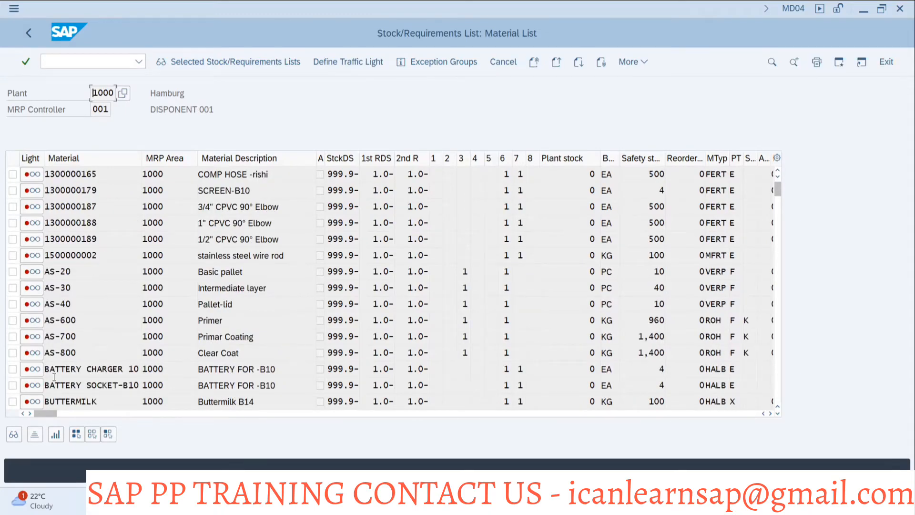
pyautogui.click(11, 369)
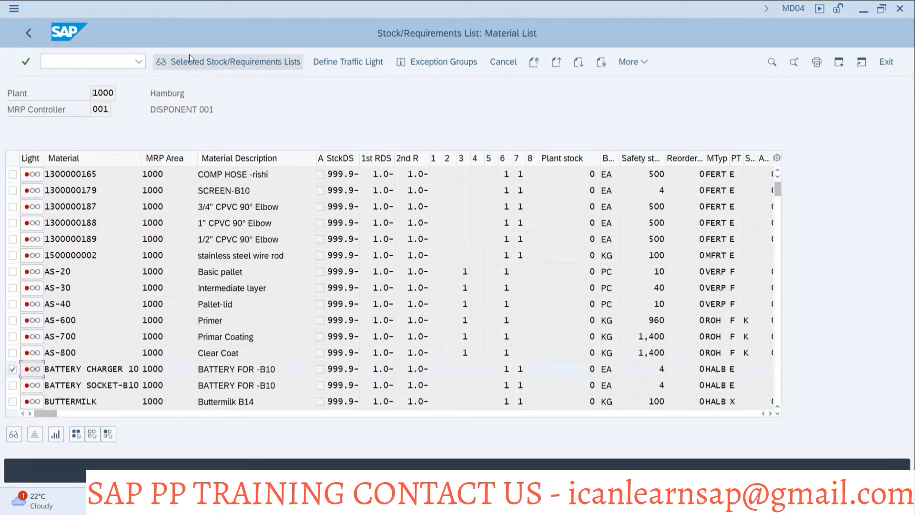
pyautogui.doubleClick(72, 369)
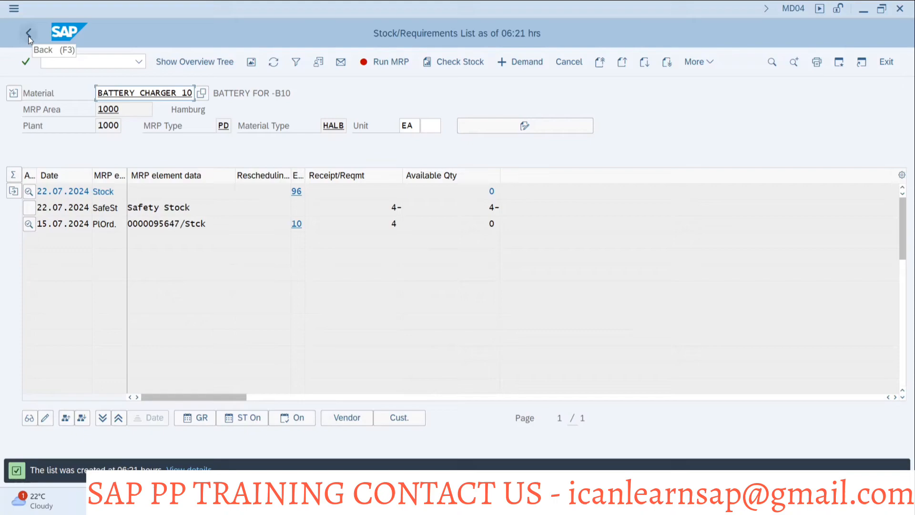
pyautogui.click(27, 32)
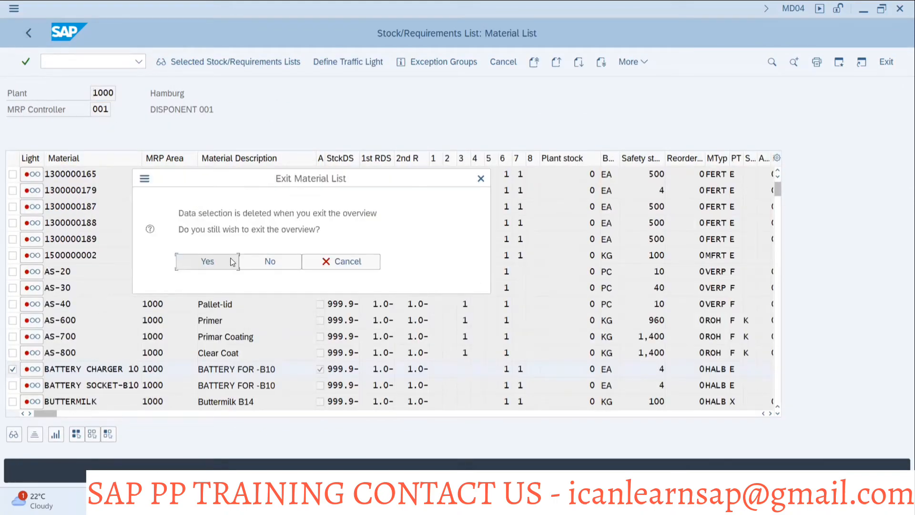
# Exit the material list back to collective access for plant 1000, controller 001.
pyautogui.click(207, 261)
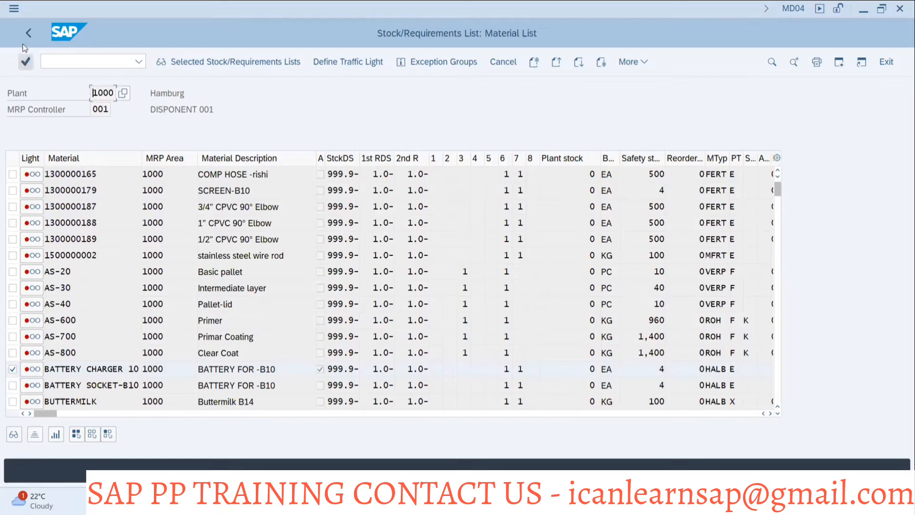
pyautogui.click(27, 32)
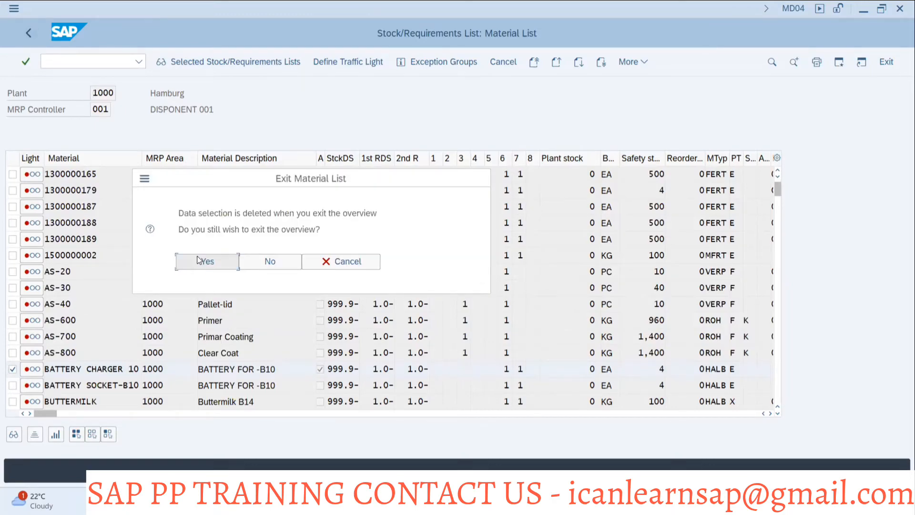
pyautogui.click(206, 261)
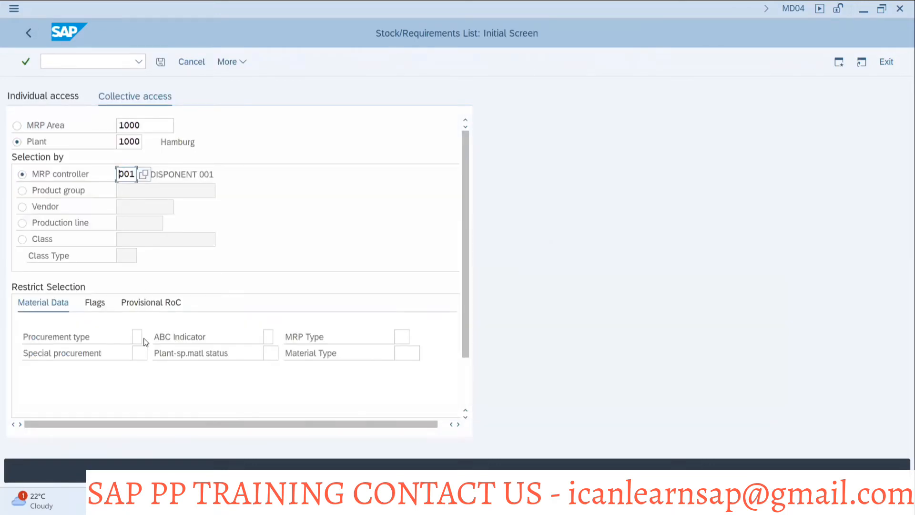
# Restrict to procurement type E, MRP type PD, material type FERT and build lists for 100 materials.
pyautogui.write('F')
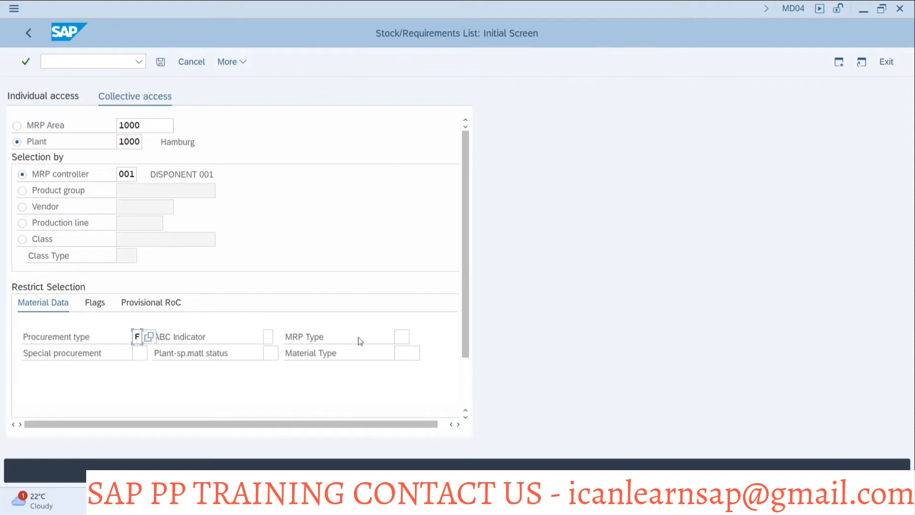
pyautogui.write('E')
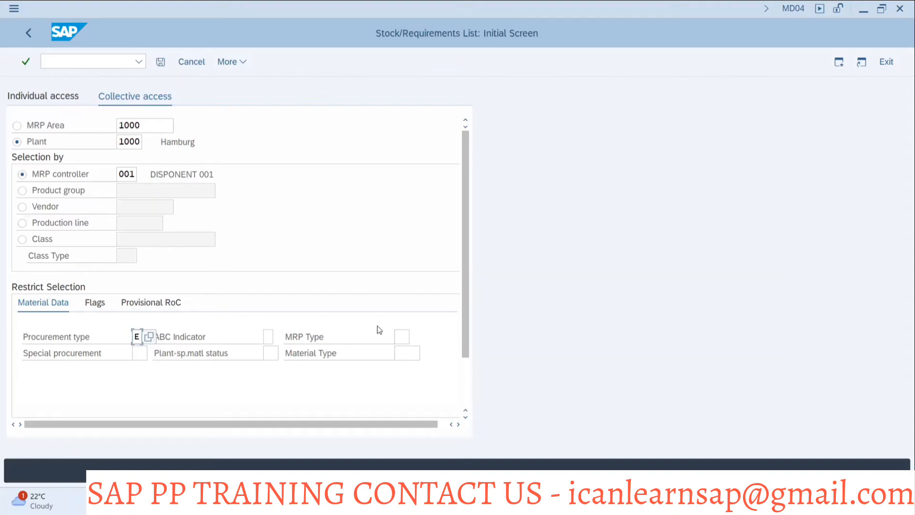
pyautogui.write('PD')
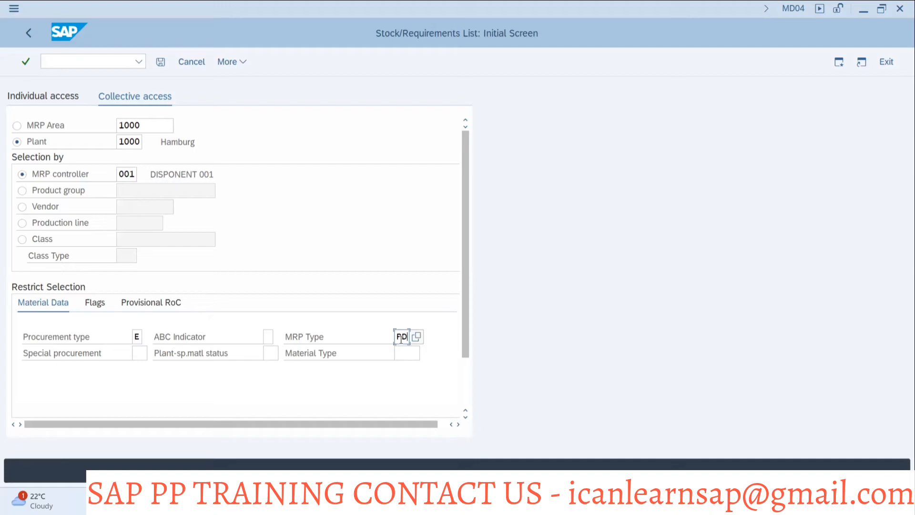
pyautogui.write('FERT')
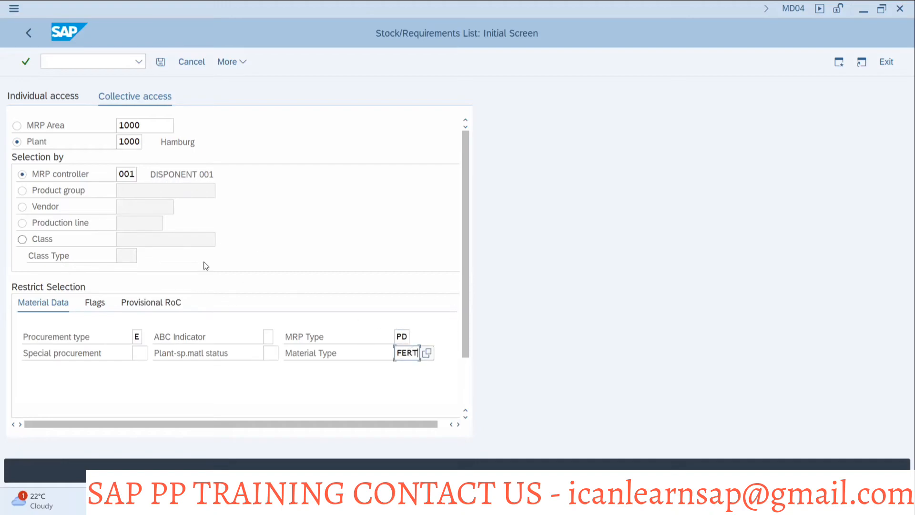
pyautogui.moveTo(76, 307)
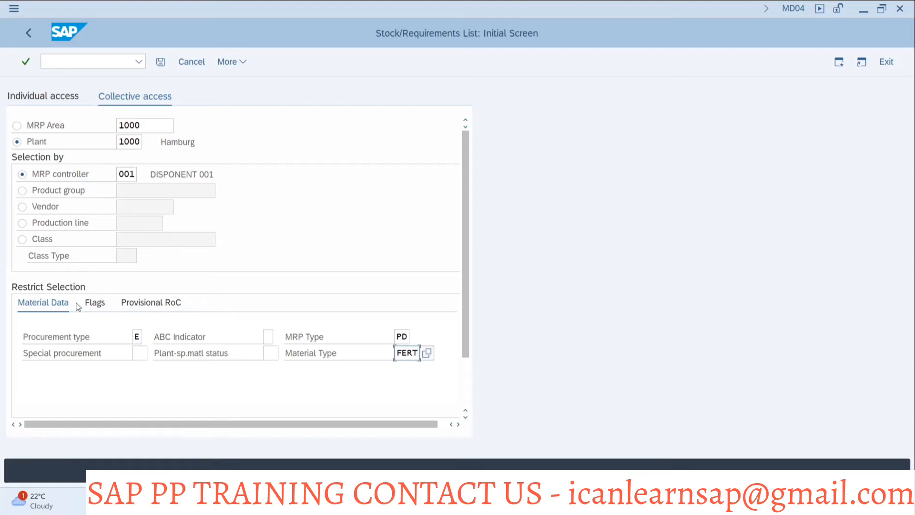
pyautogui.moveTo(157, 99)
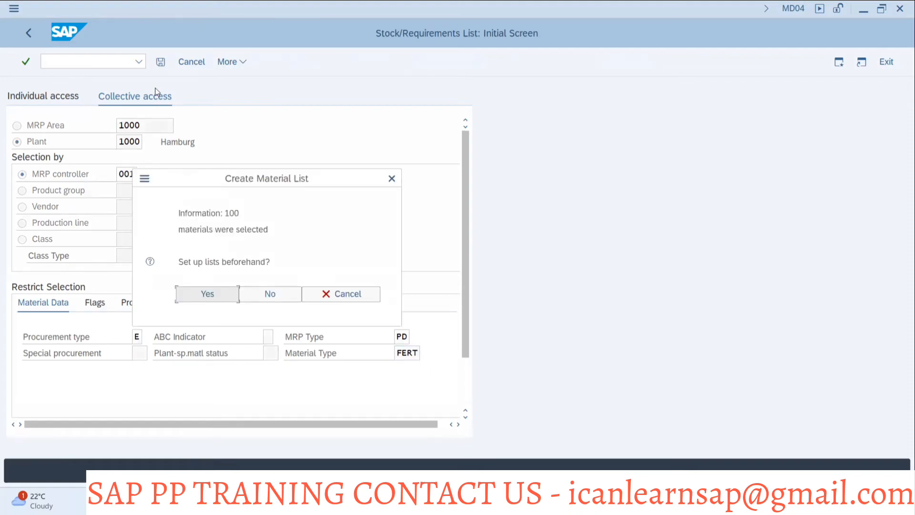
pyautogui.click(207, 293)
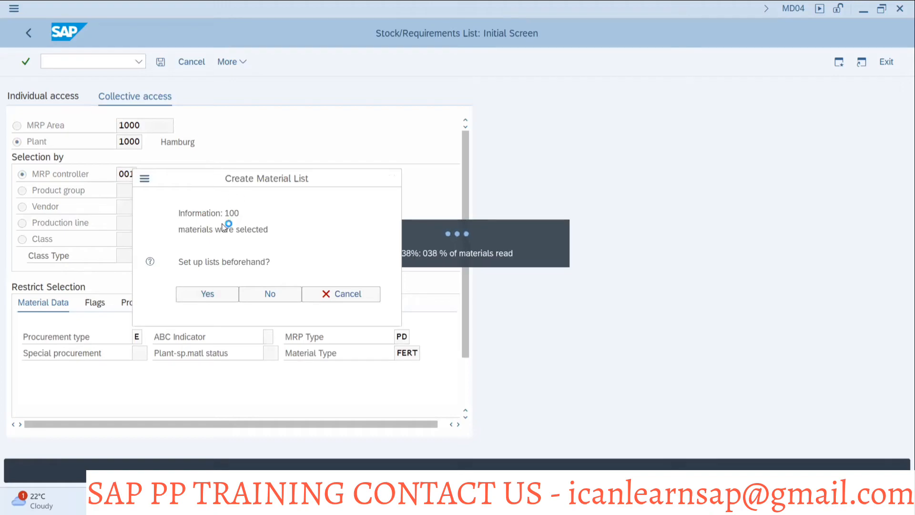
pyautogui.moveTo(443, 335)
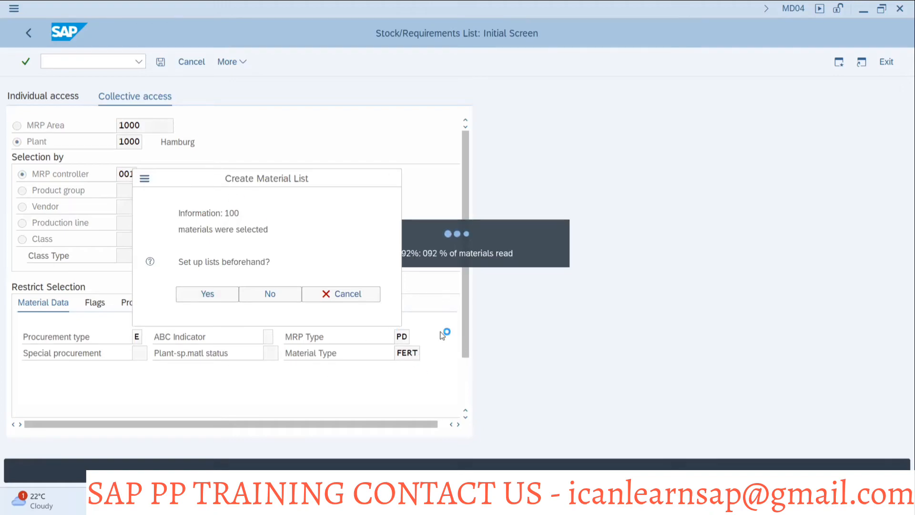
# Mark TIAGO CAR in the 100-material list and leave the list.
pyautogui.click(270, 293)
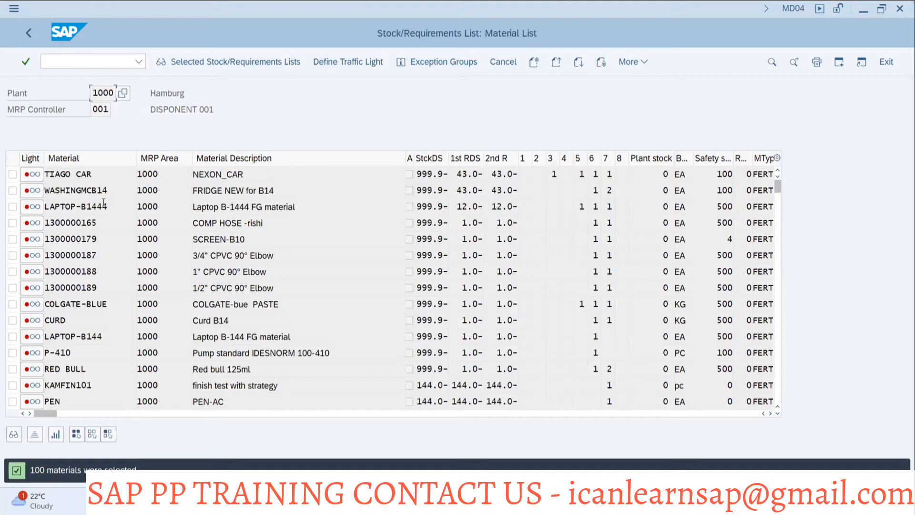
pyautogui.click(13, 174)
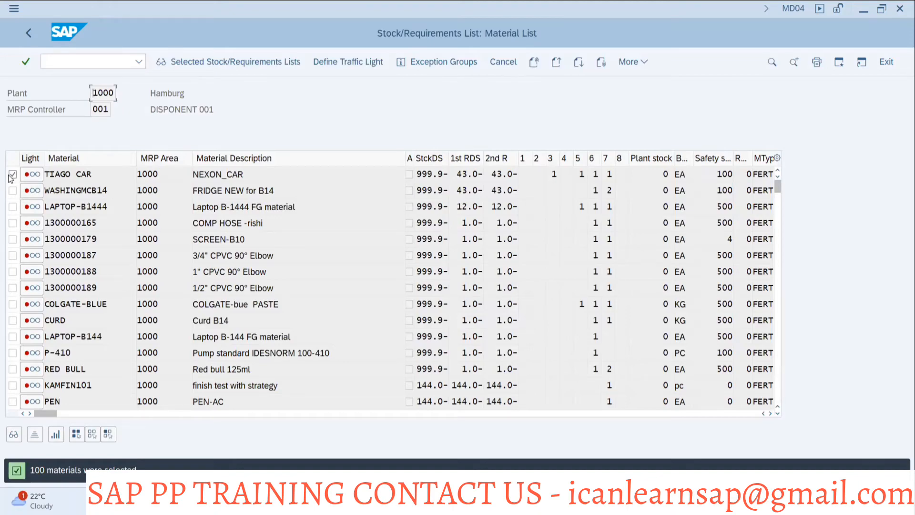
pyautogui.click(13, 174)
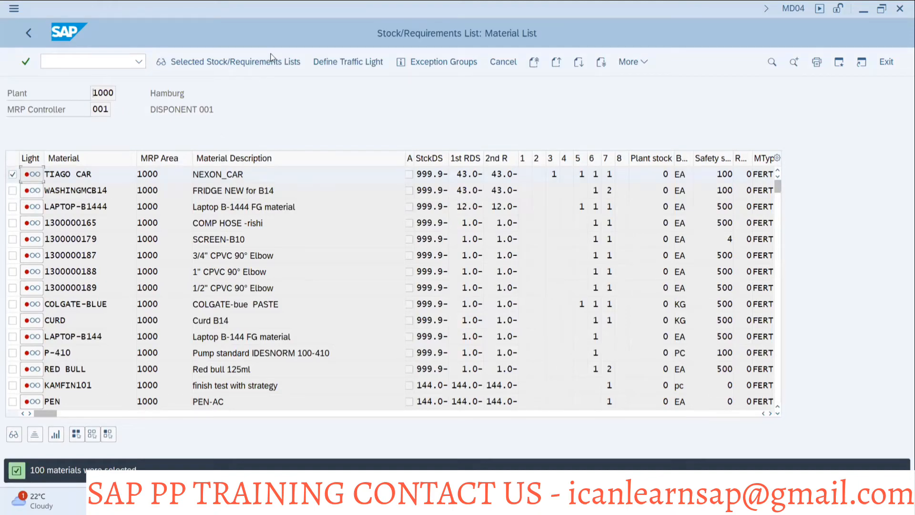
pyautogui.doubleClick(69, 173)
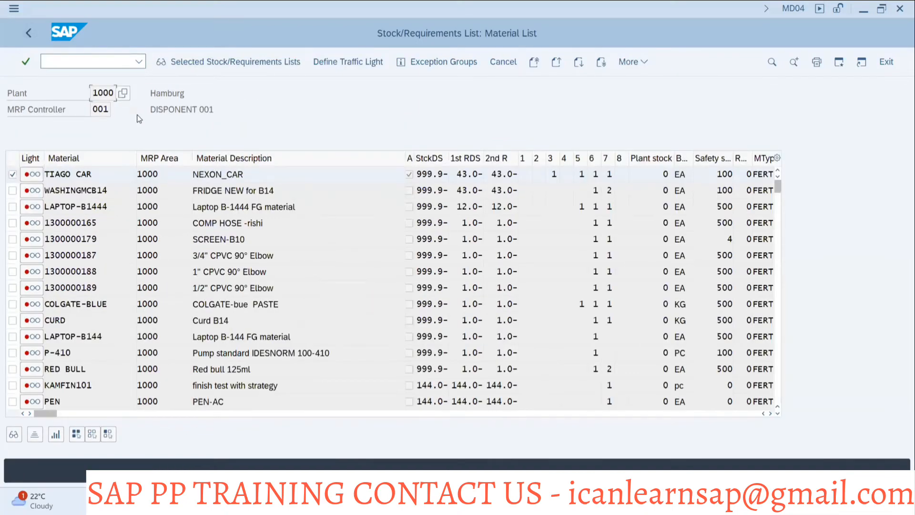
pyautogui.click(885, 61)
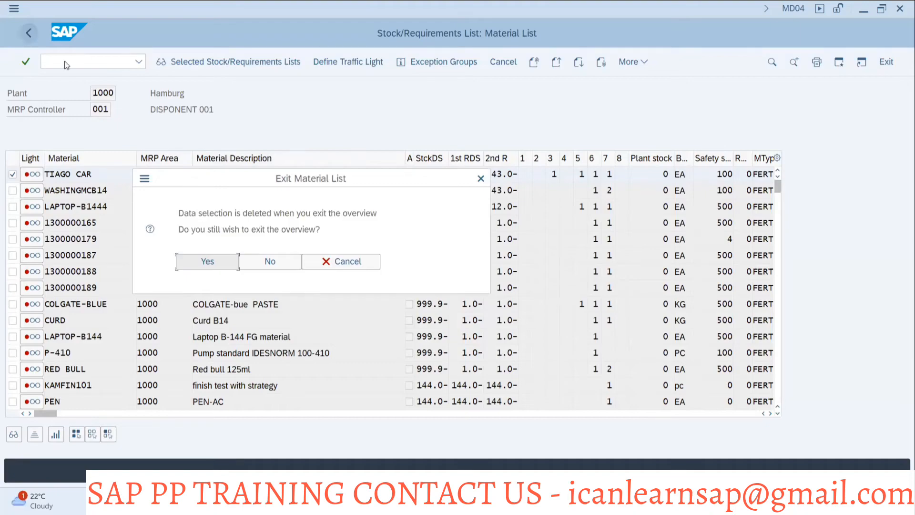
# Jump to the MRP list transaction with /nmd05.
pyautogui.click(269, 261)
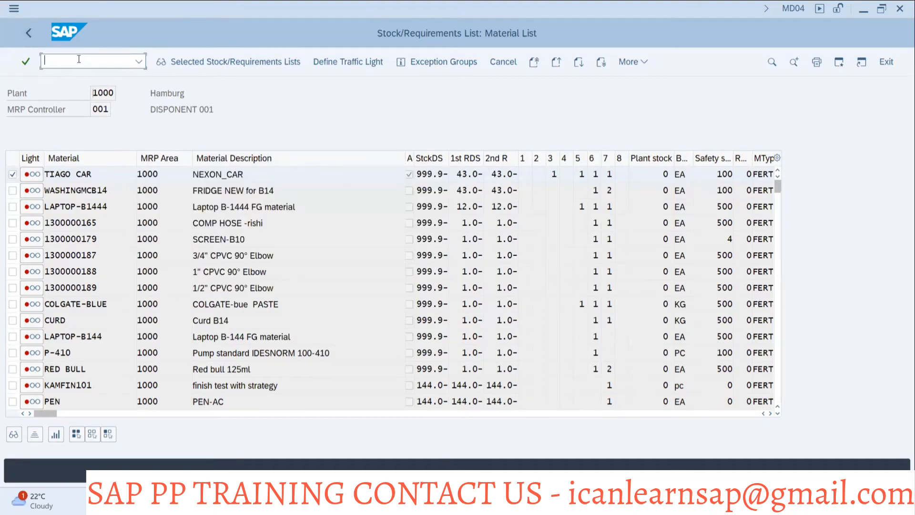
pyautogui.write('/nmd05')
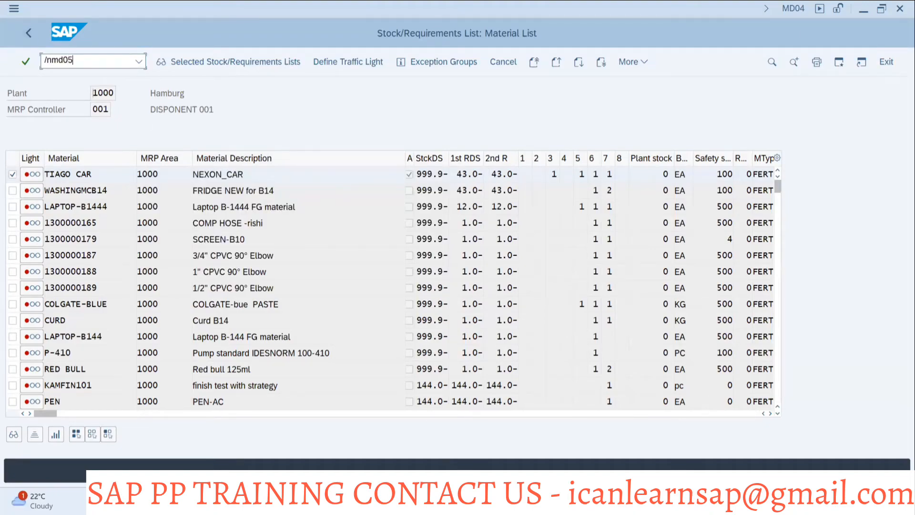
pyautogui.press('Enter')
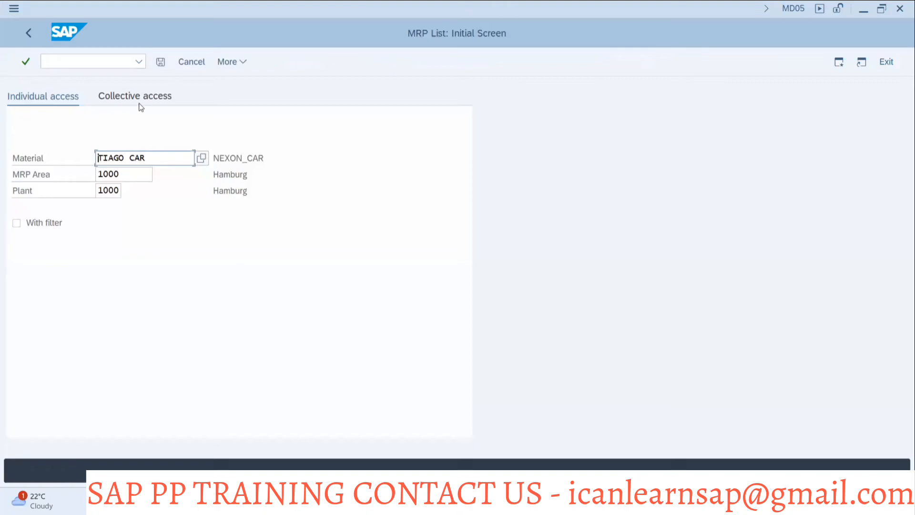
# On Collective access, set MRP date From 01.06.2024 and To 22.07.2024 via the calendar.
pyautogui.click(134, 95)
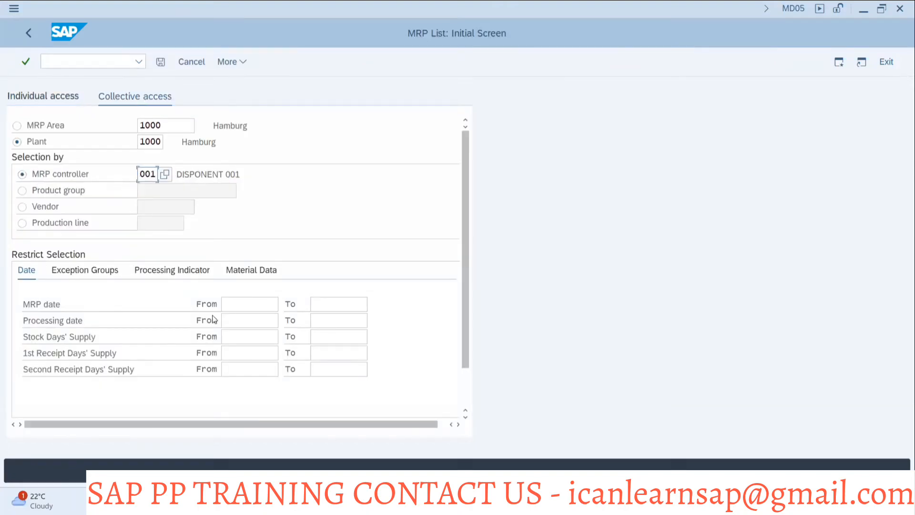
pyautogui.click(249, 305)
pyautogui.write('01.06.2024')
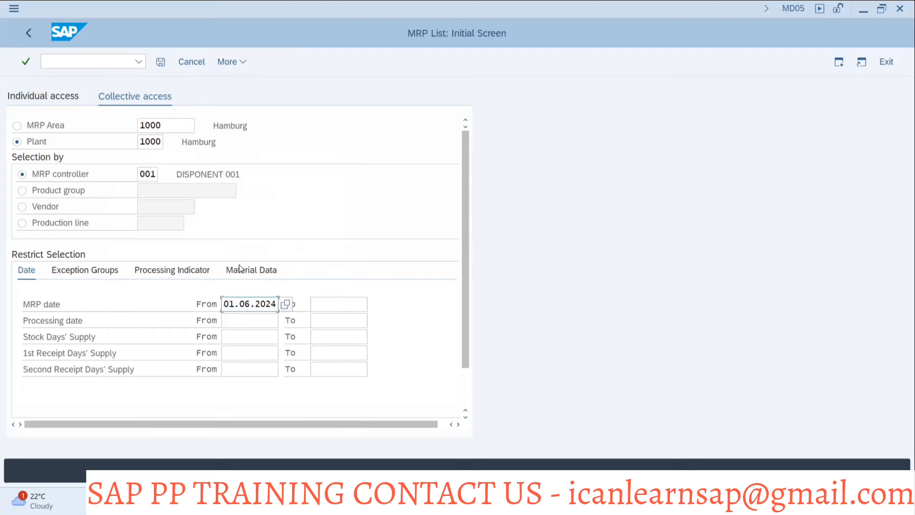
pyautogui.click(286, 303)
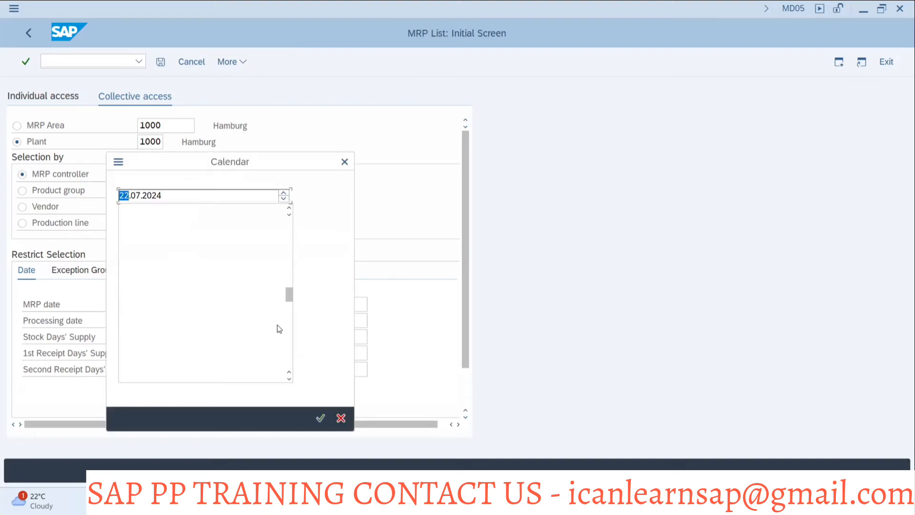
pyautogui.click(320, 418)
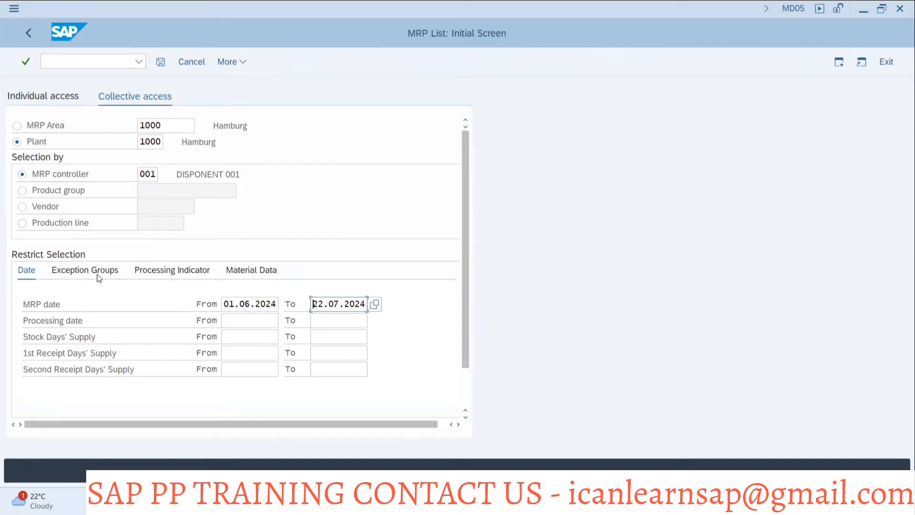
# On Material Data, restrict to procurement type E, MRP type PD and material type FERT, then review the Date restrictions.
pyautogui.click(84, 270)
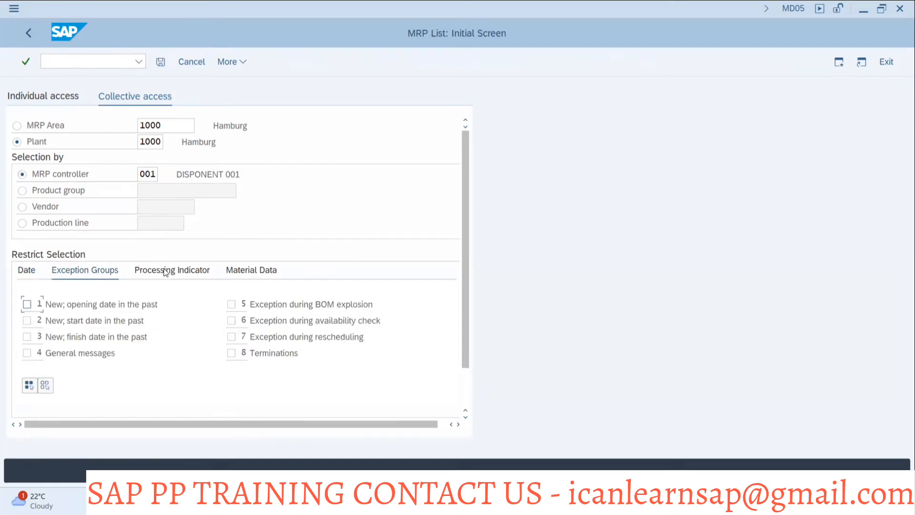
pyautogui.click(252, 270)
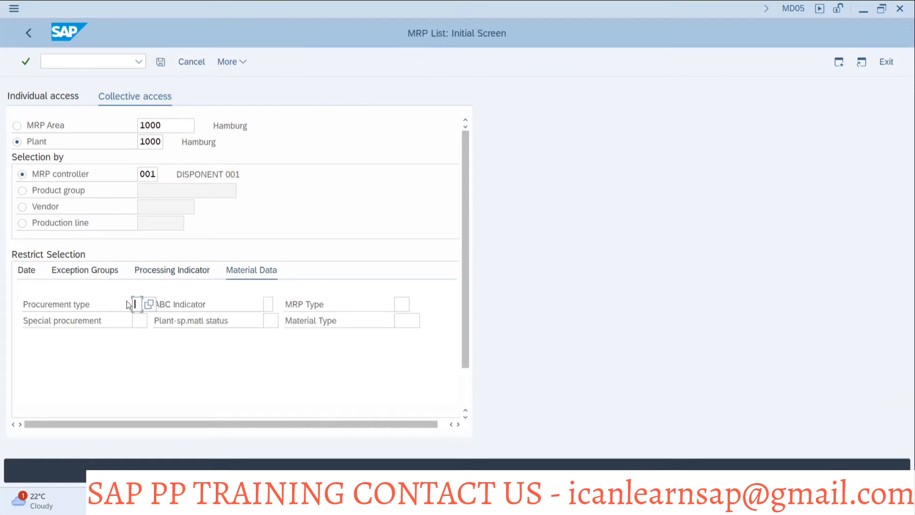
pyautogui.write('E')
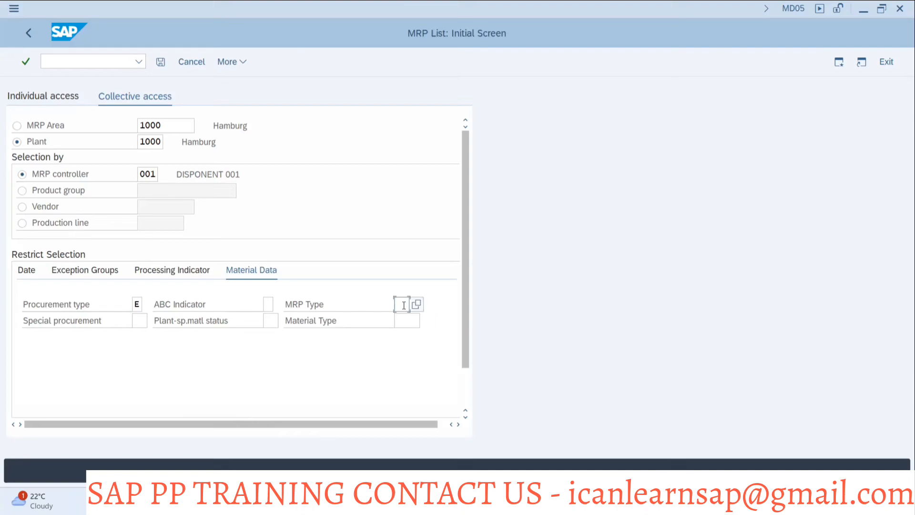
pyautogui.write('PD')
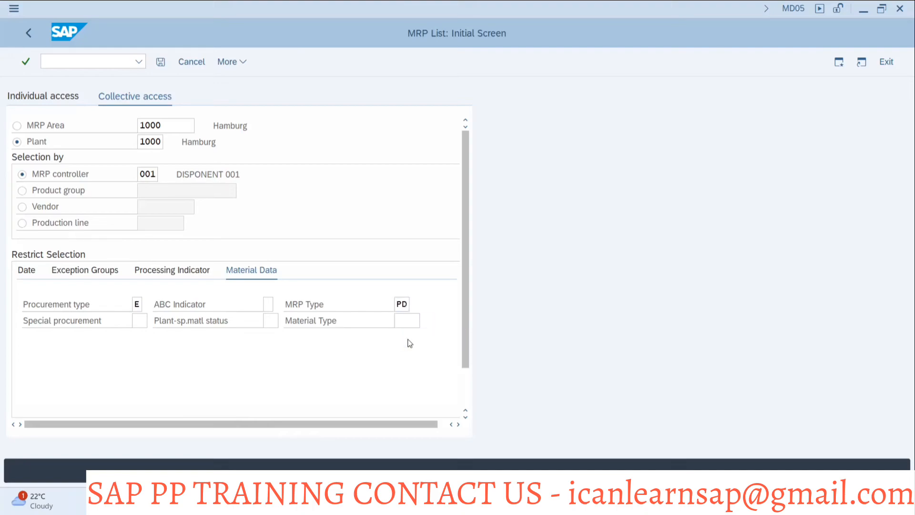
pyautogui.moveTo(411, 339)
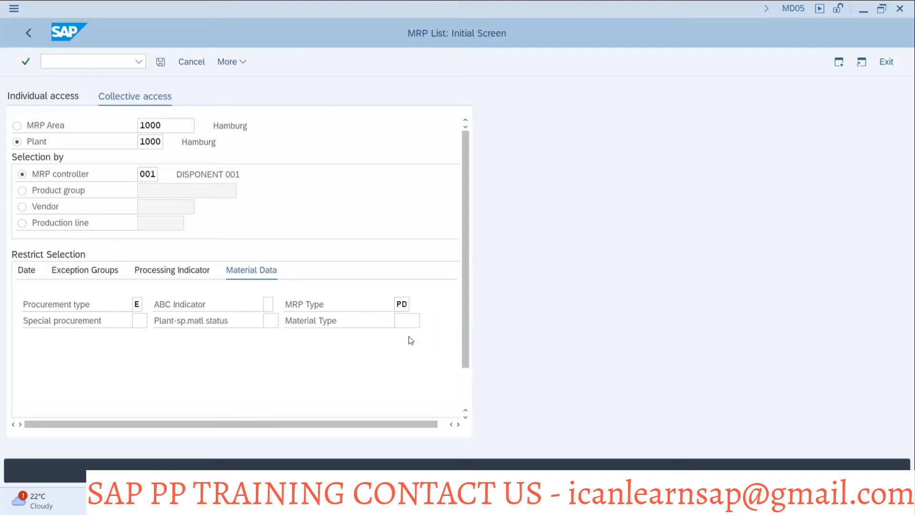
pyautogui.write('FERT')
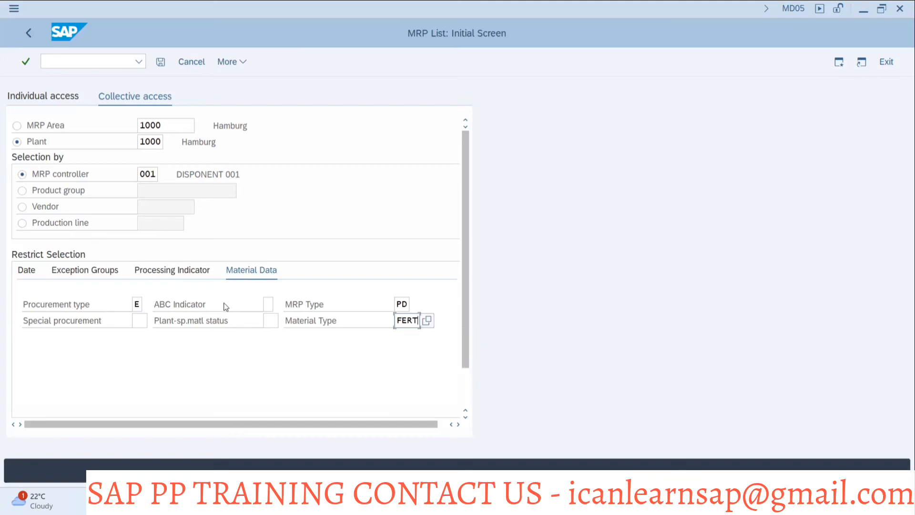
pyautogui.click(27, 269)
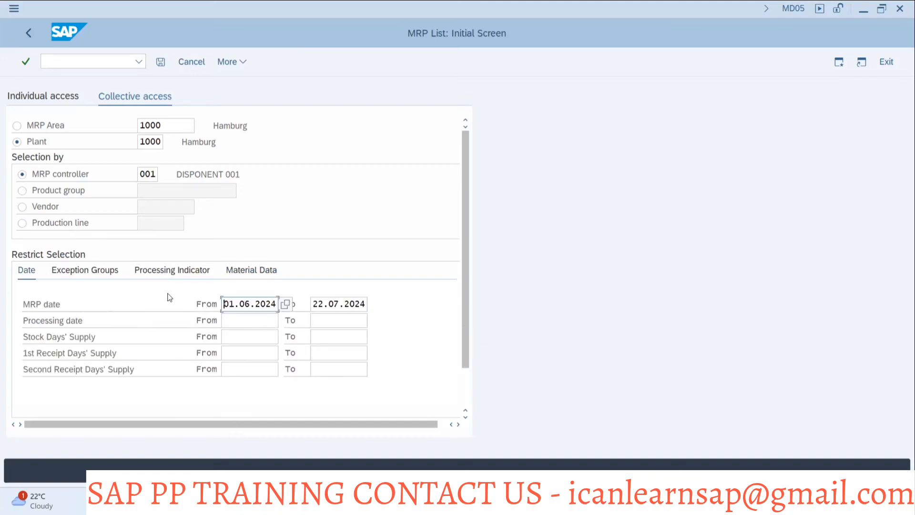
pyautogui.moveTo(802, 26)
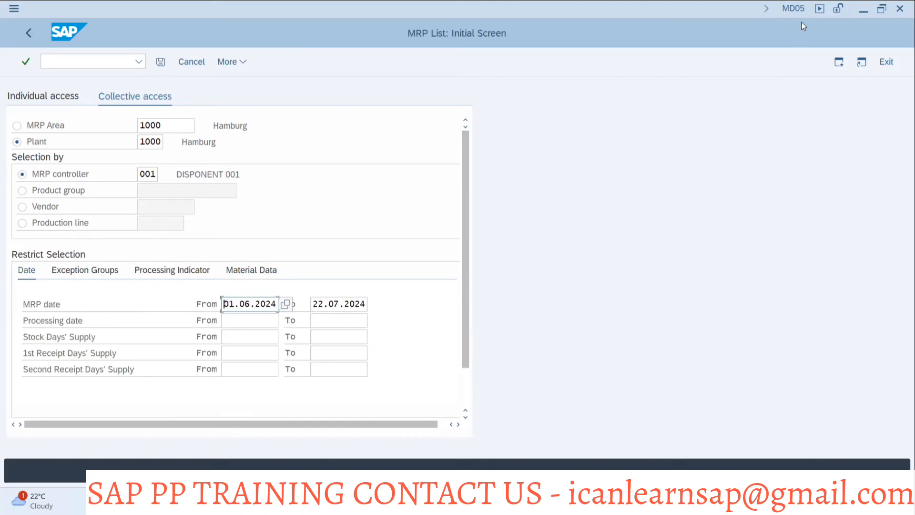
pyautogui.moveTo(790, 21)
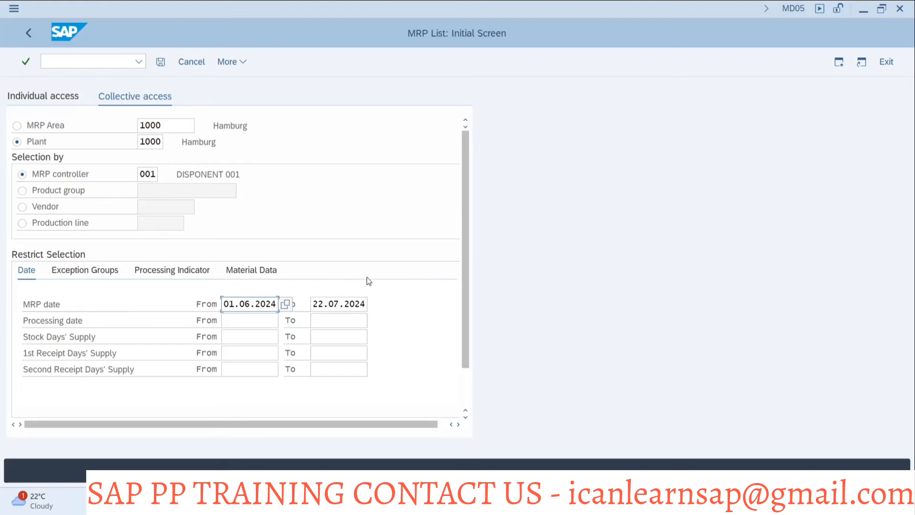
# Execute the selection to list 32 materials and mark RED BULL in the list.
pyautogui.click(25, 61)
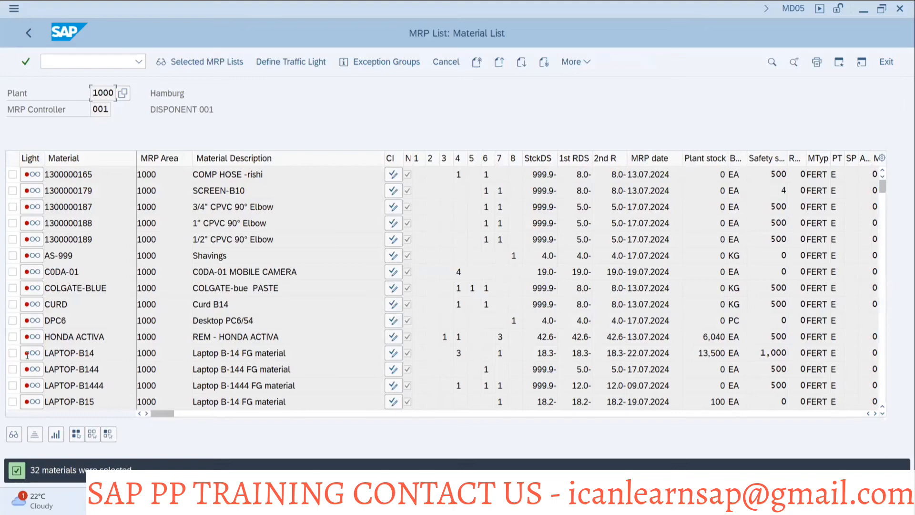
pyautogui.moveTo(381, 207)
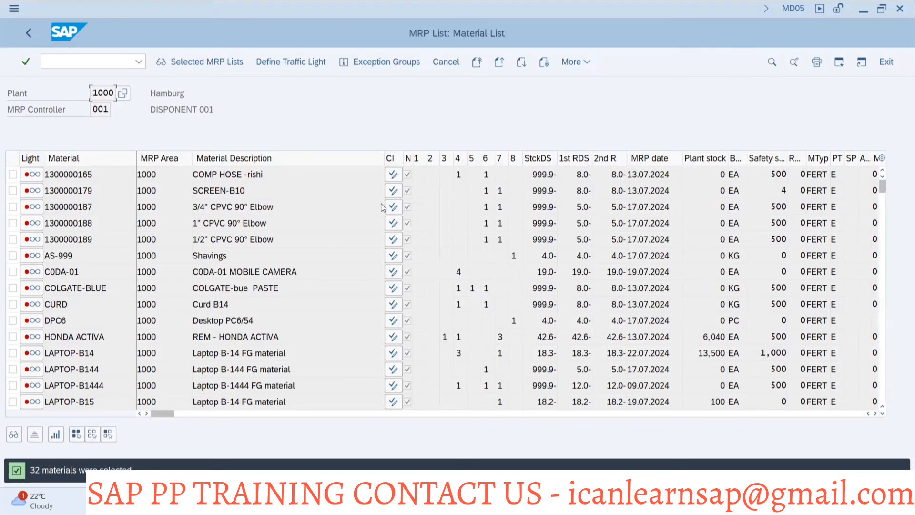
pyautogui.scroll(-3)
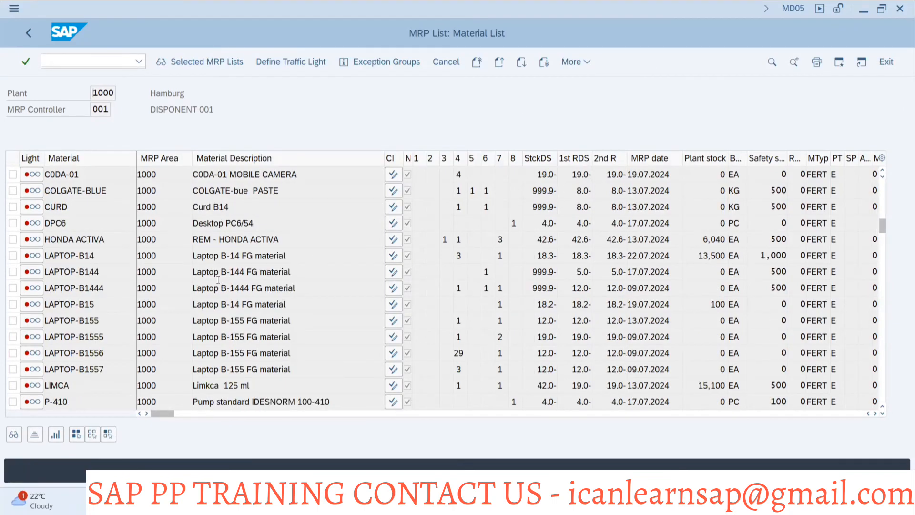
pyautogui.scroll(-3)
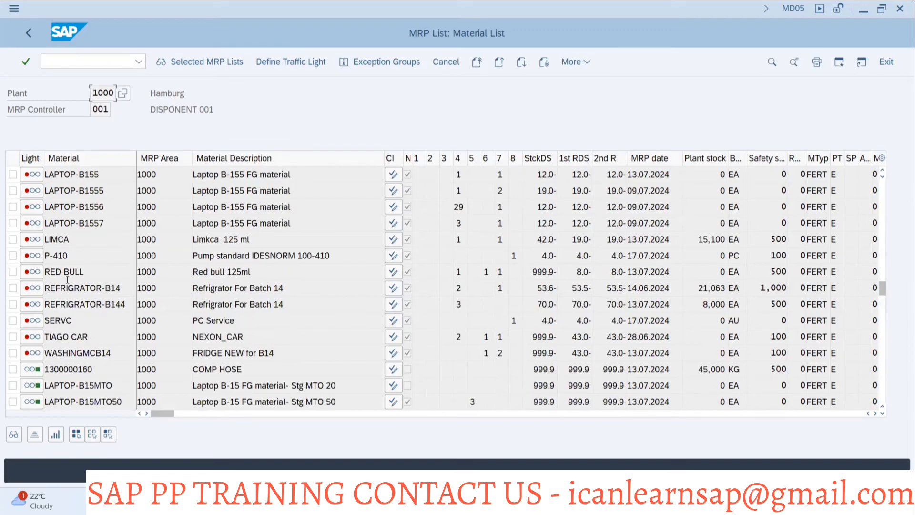
pyautogui.click(13, 272)
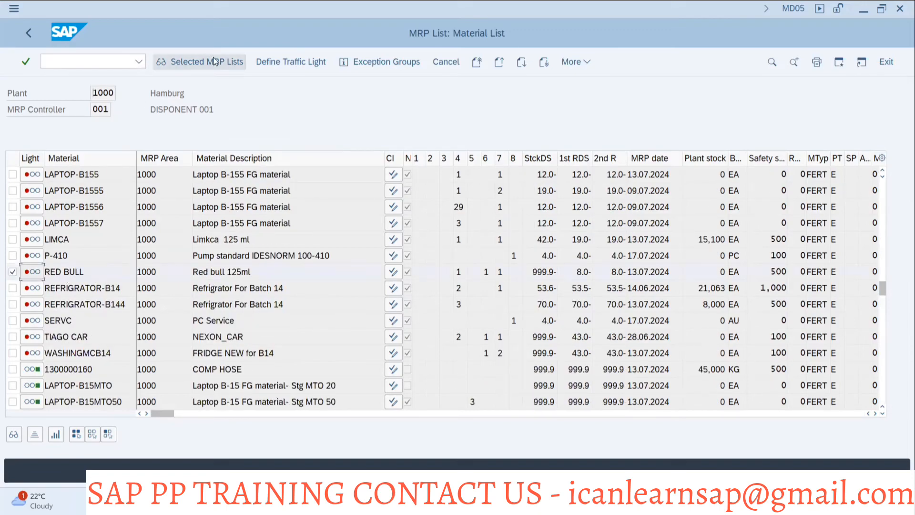
# Display RED BULL's MRP list with stock, safety stock, production order and planned order.
pyautogui.doubleClick(65, 271)
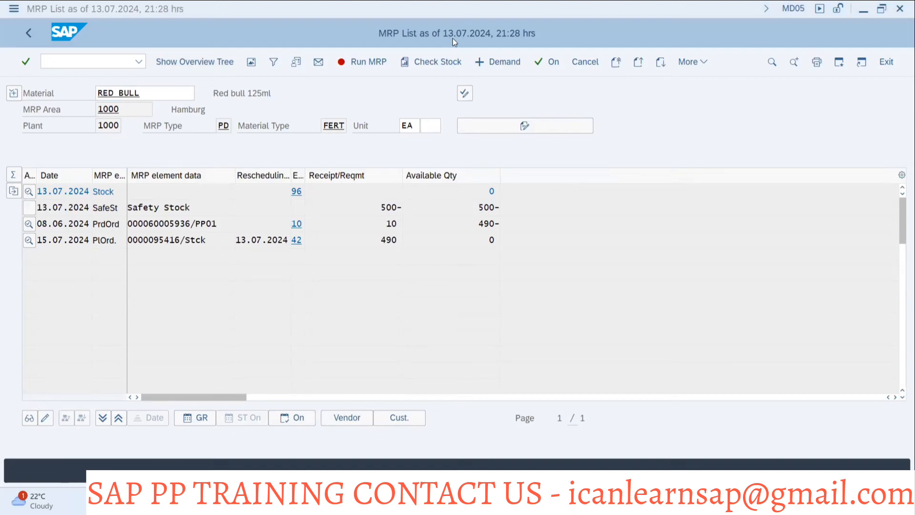
pyautogui.moveTo(511, 50)
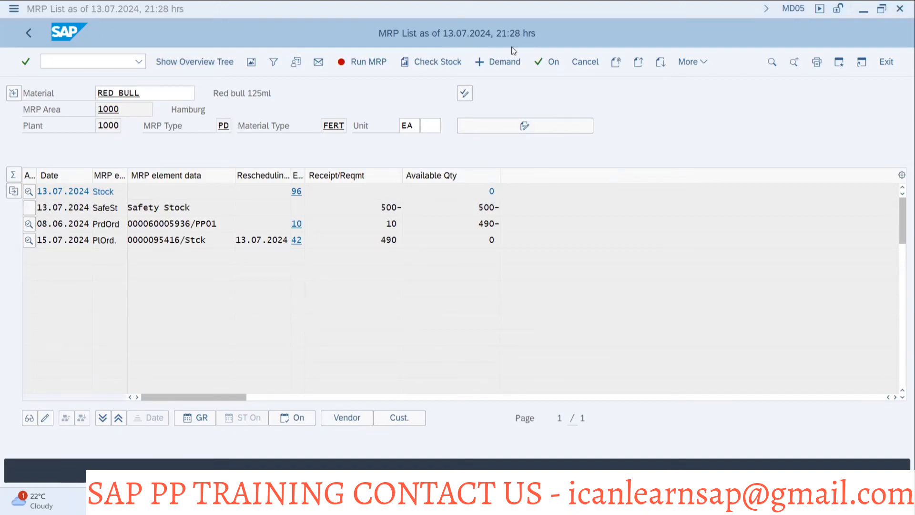
pyautogui.moveTo(731, 137)
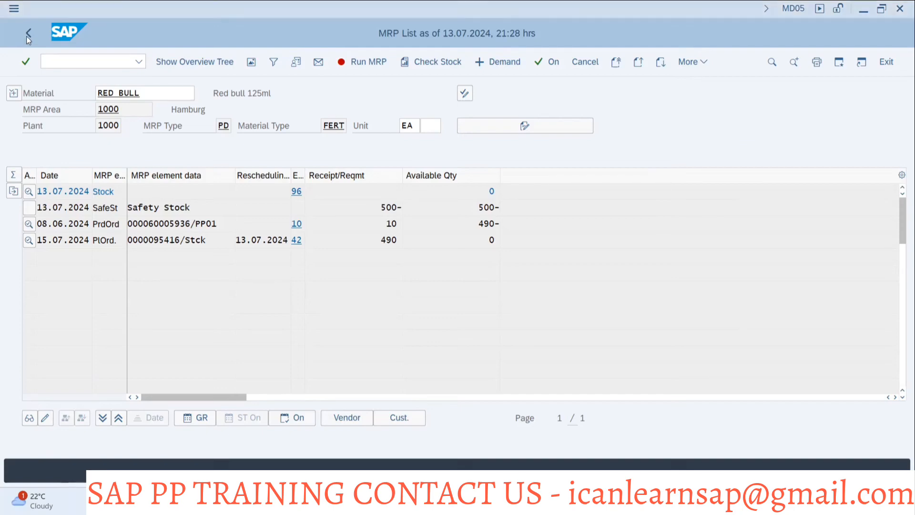
# Exit the material list with Yes, return to collective access and switch to PowerPoint.
pyautogui.click(27, 33)
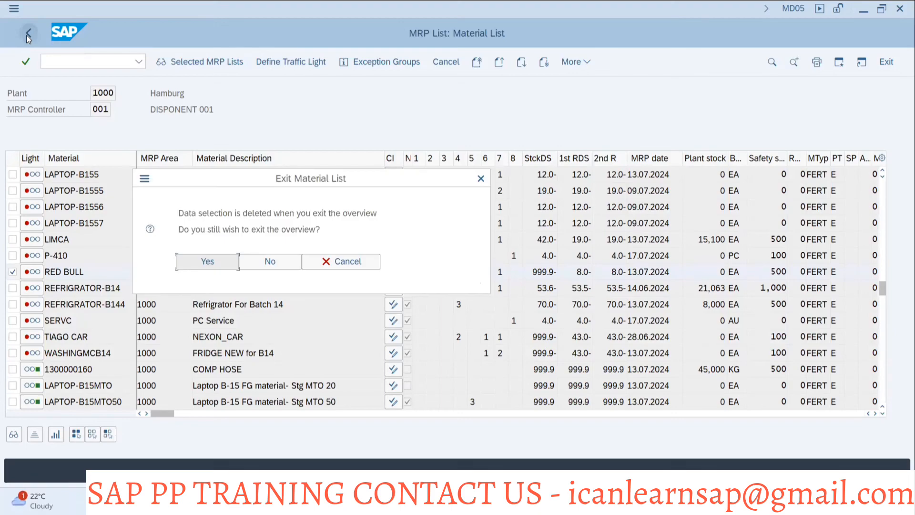
pyautogui.click(207, 261)
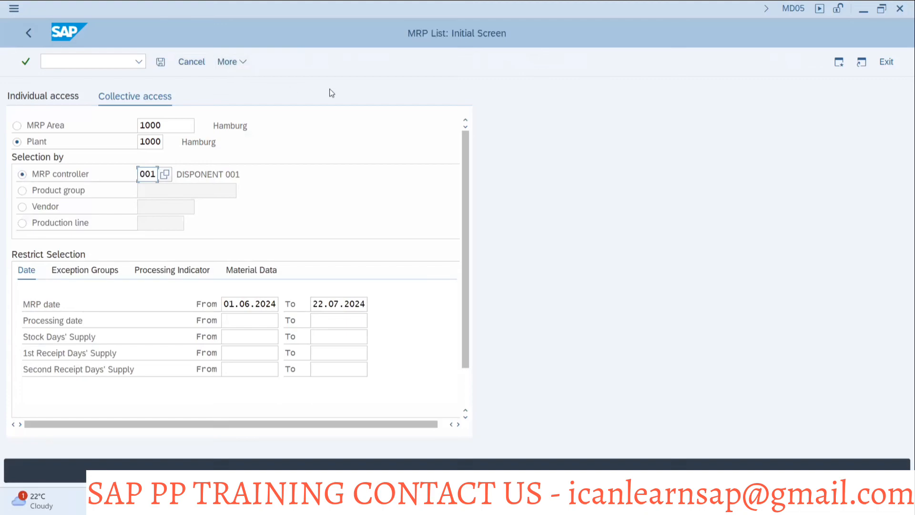
pyautogui.moveTo(248, 118)
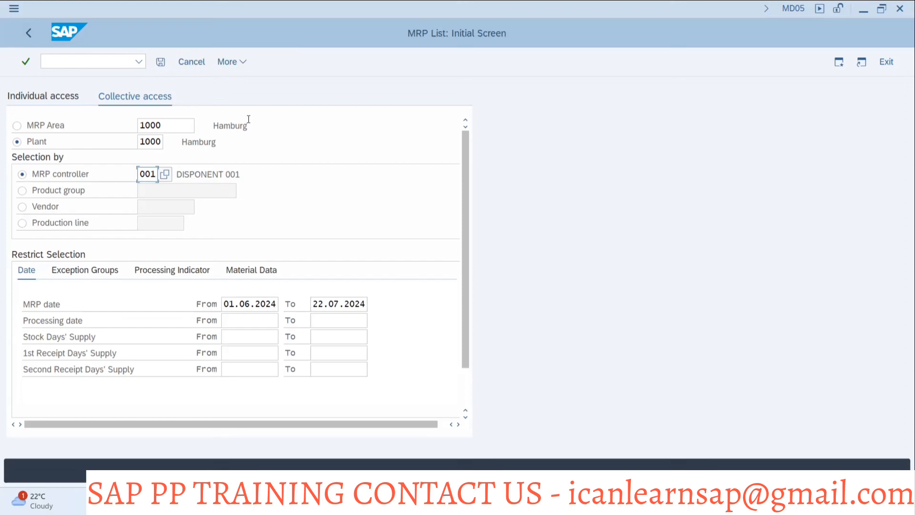
pyautogui.press('alt+tab')
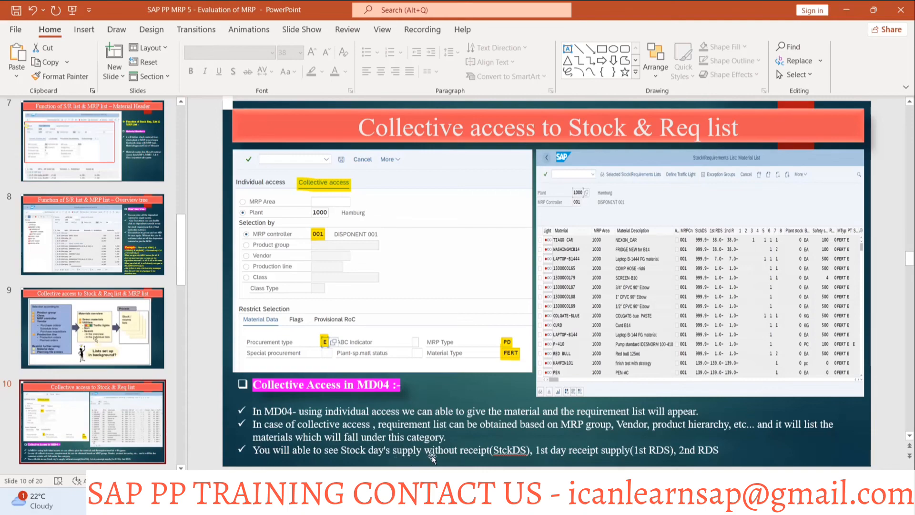
pyautogui.moveTo(639, 462)
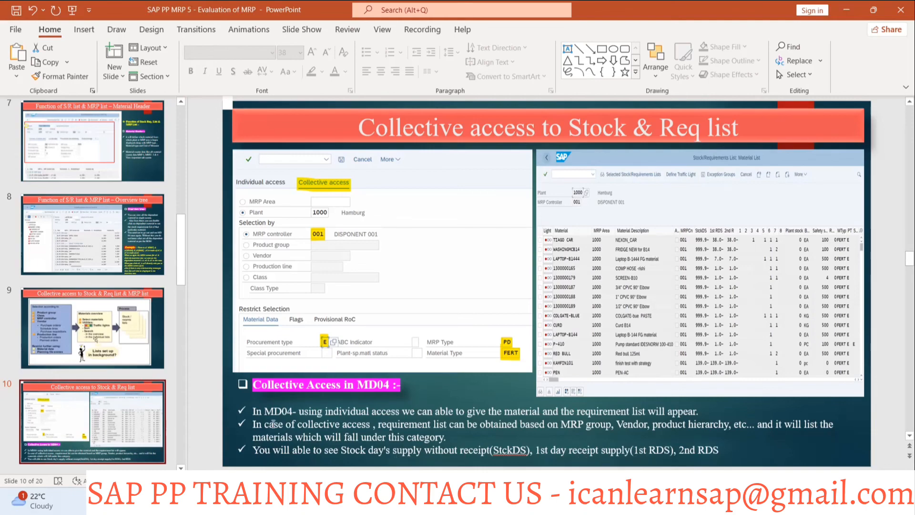
pyautogui.moveTo(671, 241)
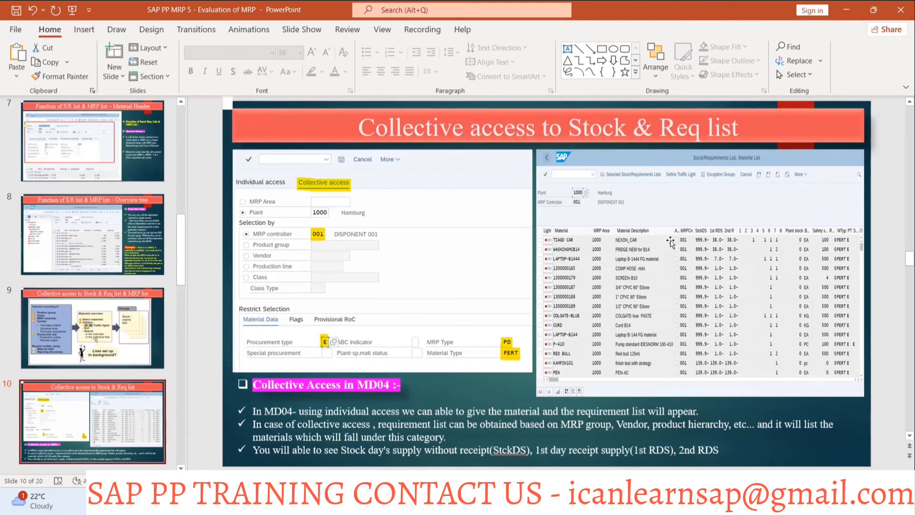
pyautogui.moveTo(731, 250)
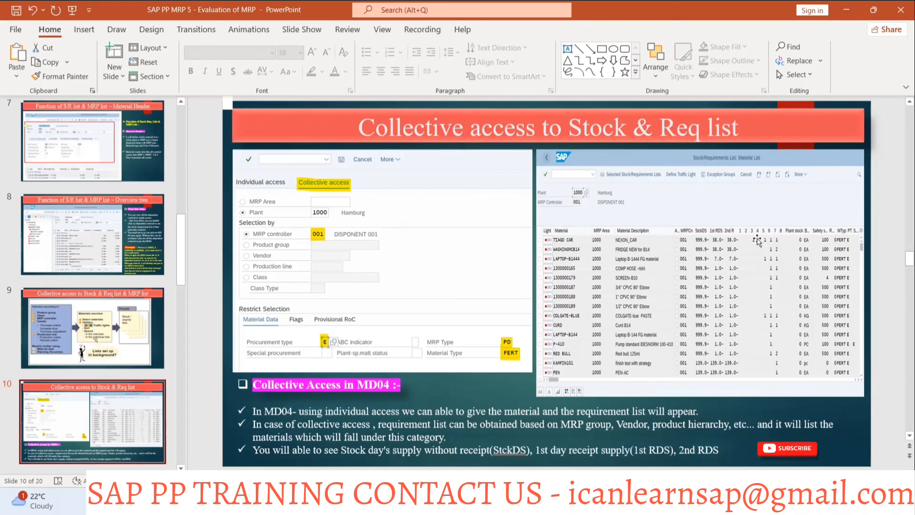
# View the collective access slide and scroll thumbnails to reveal the MRP list slide.
pyautogui.click(788, 448)
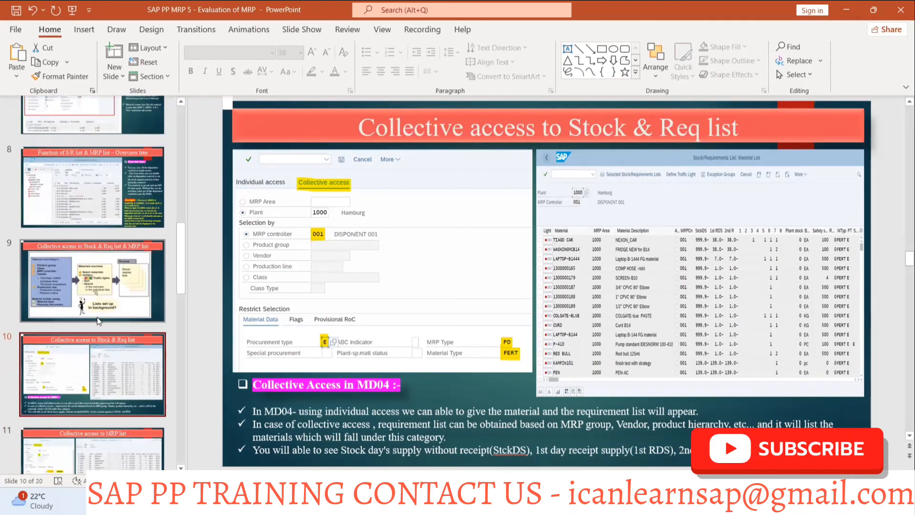
pyautogui.scroll(-3)
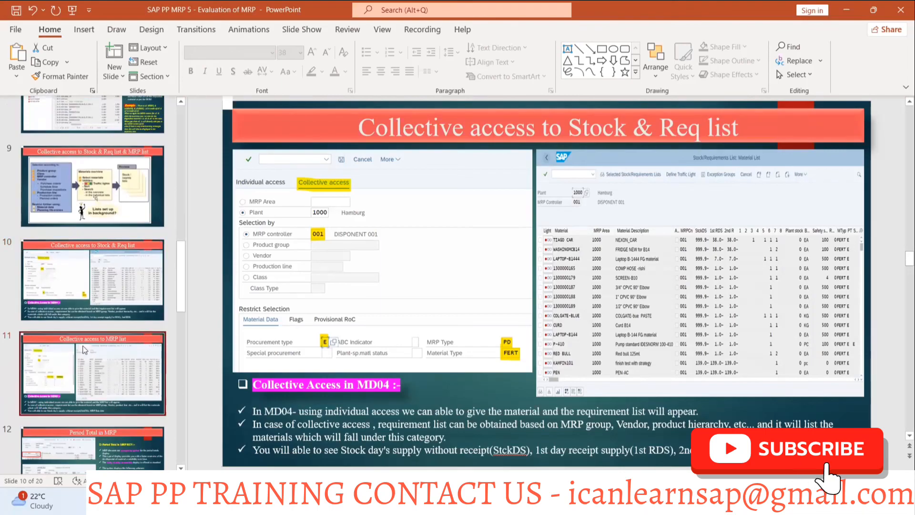